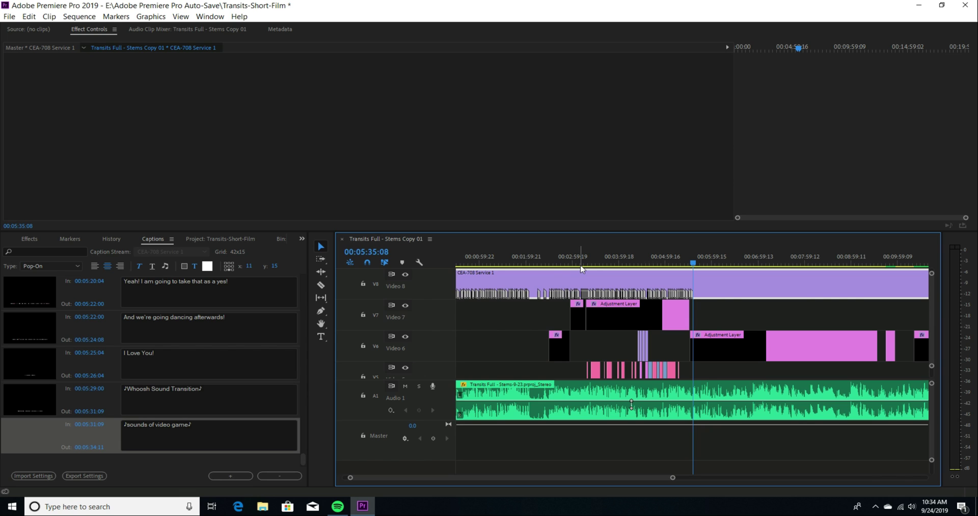
# Move the playhead back to 00:04:37:12 in the timeline ruler
pyautogui.click(691, 263)
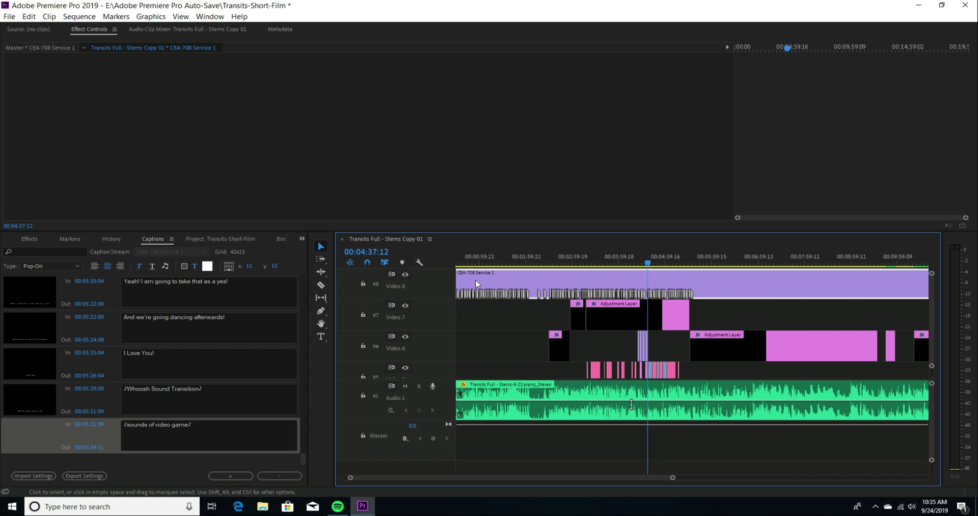
pyautogui.moveTo(672, 278)
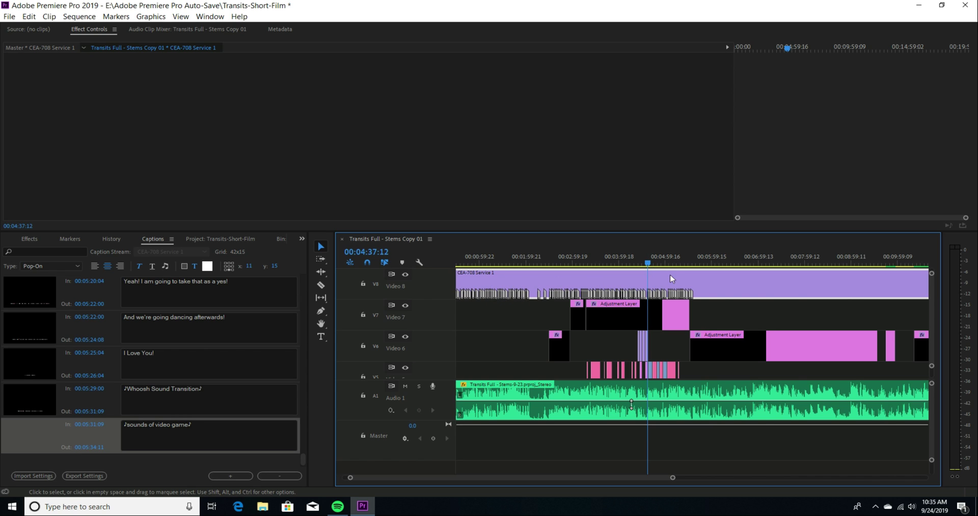
pyautogui.moveTo(554, 283)
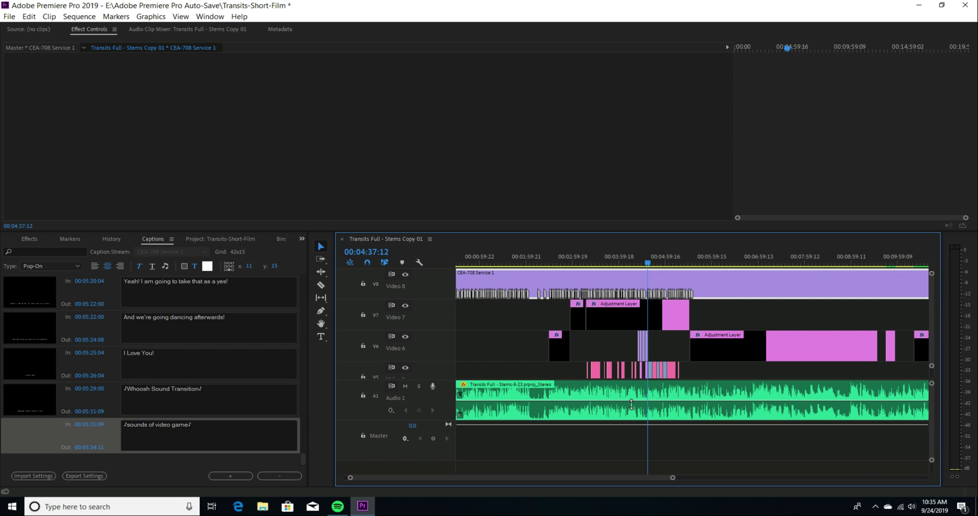
# Check File > New for Captions, then show the Project bin and its New Item list
pyautogui.click(9, 17)
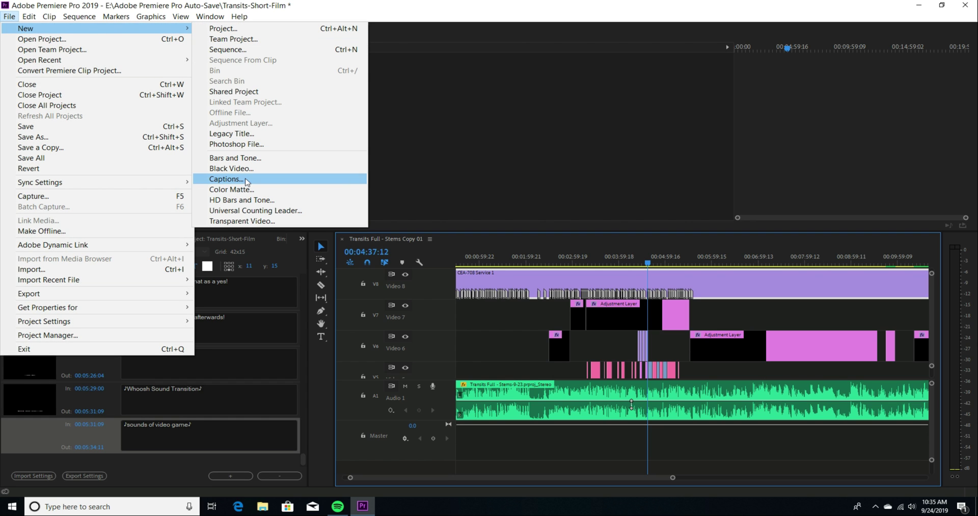
pyautogui.moveTo(176, 448)
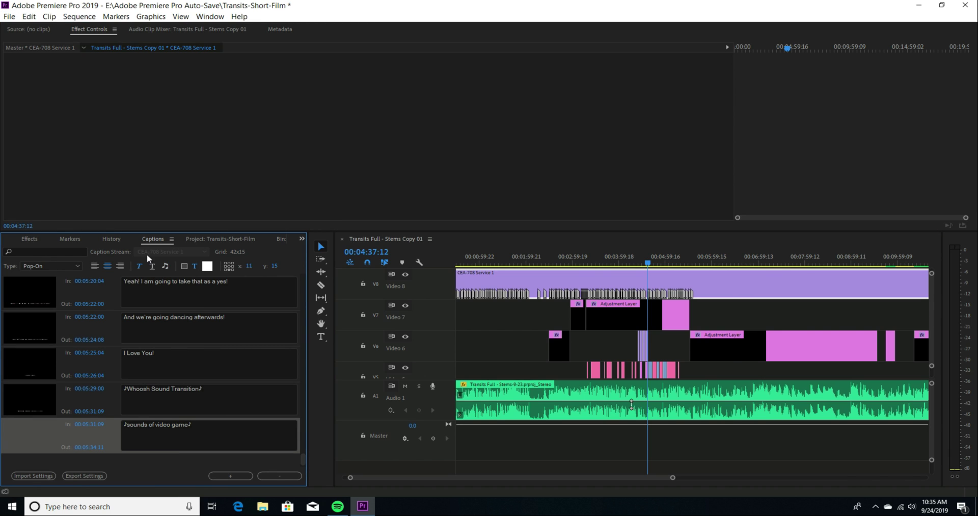
pyautogui.click(220, 238)
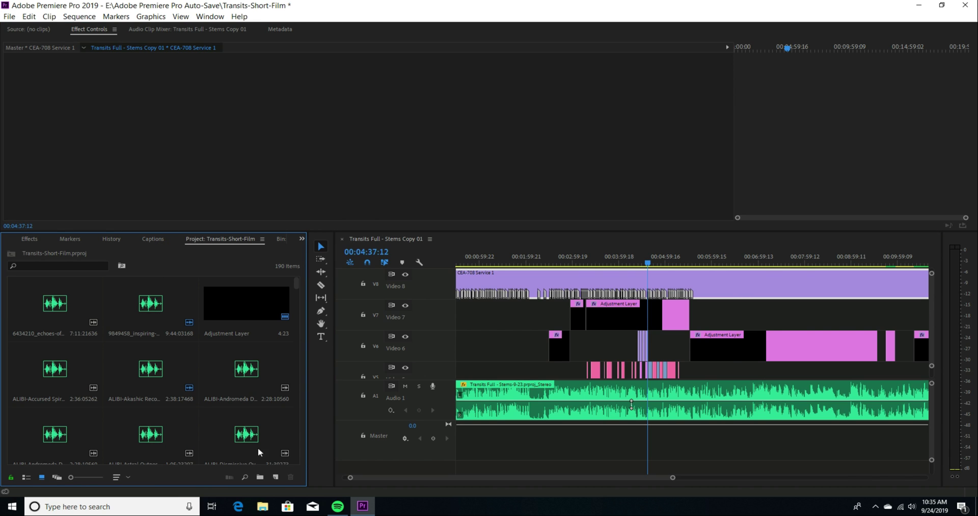
pyautogui.moveTo(276, 477)
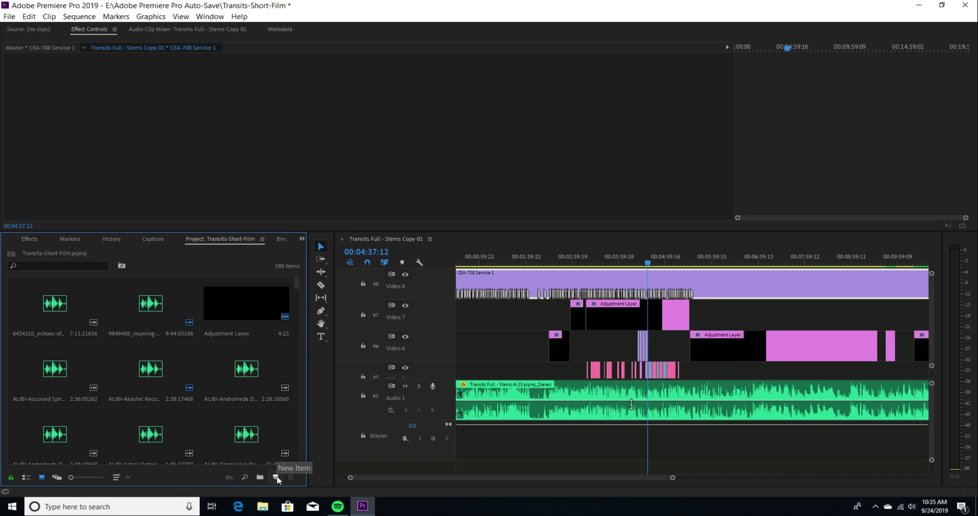
pyautogui.click(276, 478)
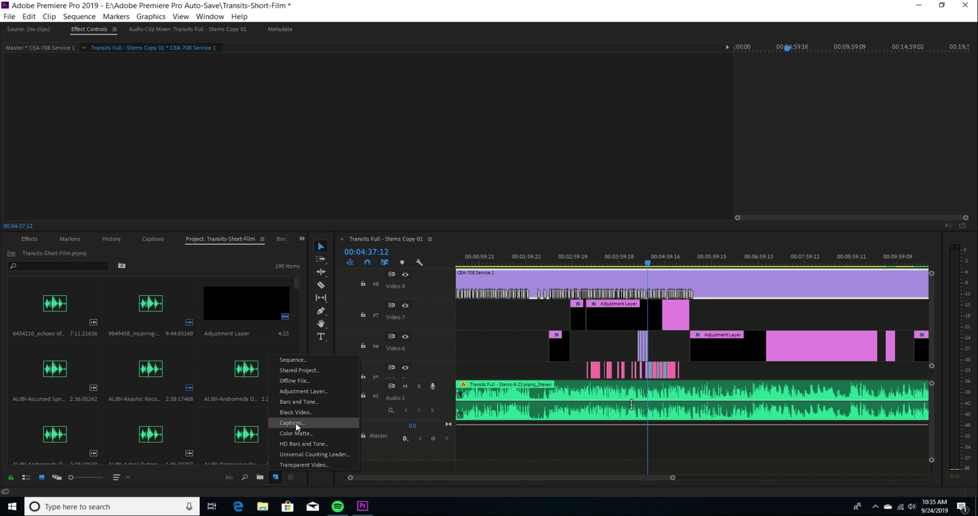
# Create a new Captions item with Standard CEA-708 and Stream Service 1
pyautogui.click(292, 423)
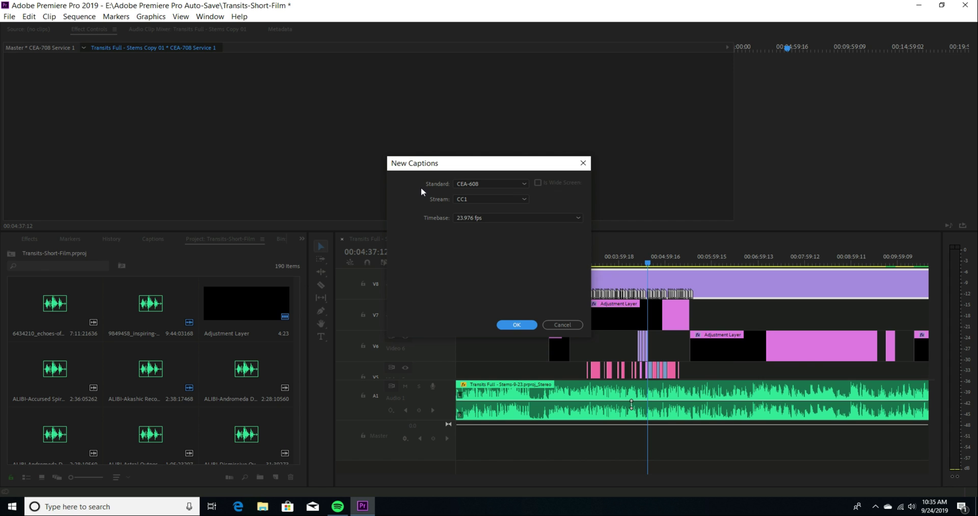
pyautogui.moveTo(439, 192)
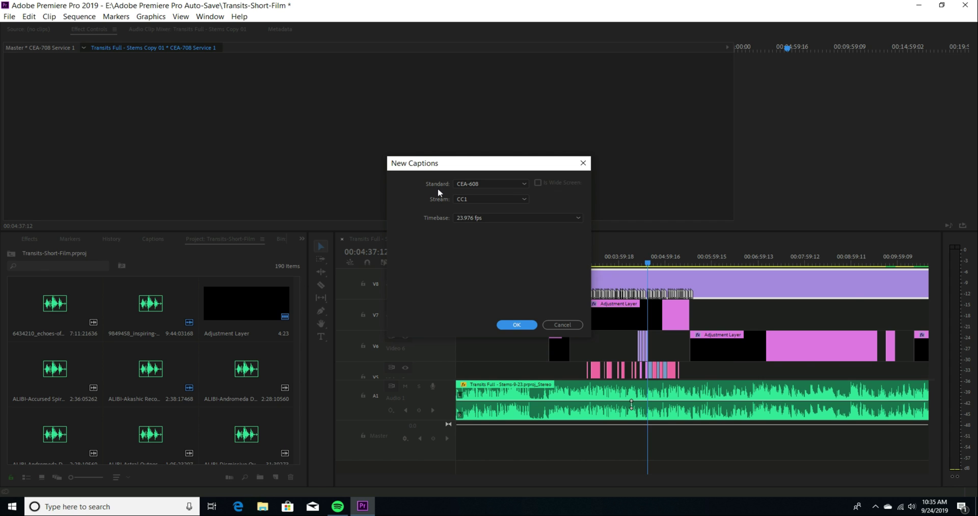
pyautogui.moveTo(461, 193)
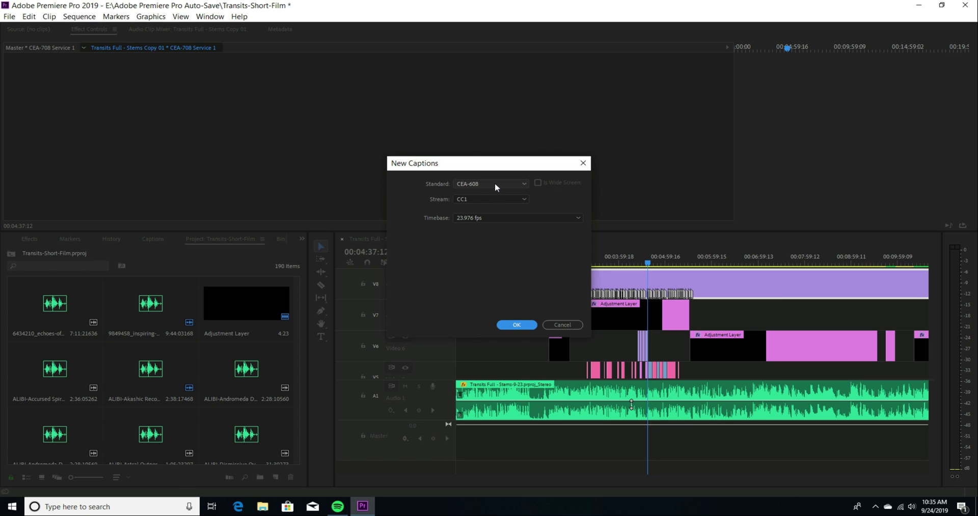
pyautogui.click(490, 184)
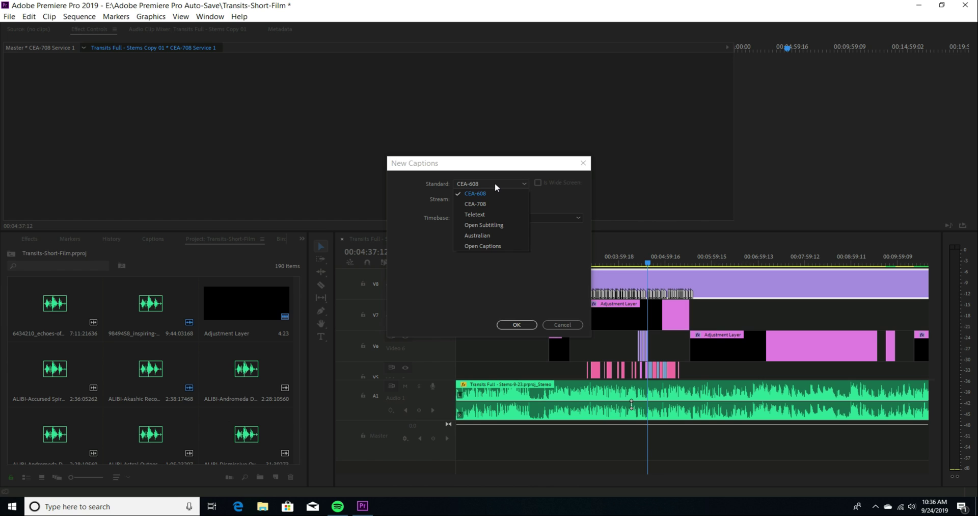
pyautogui.moveTo(476, 214)
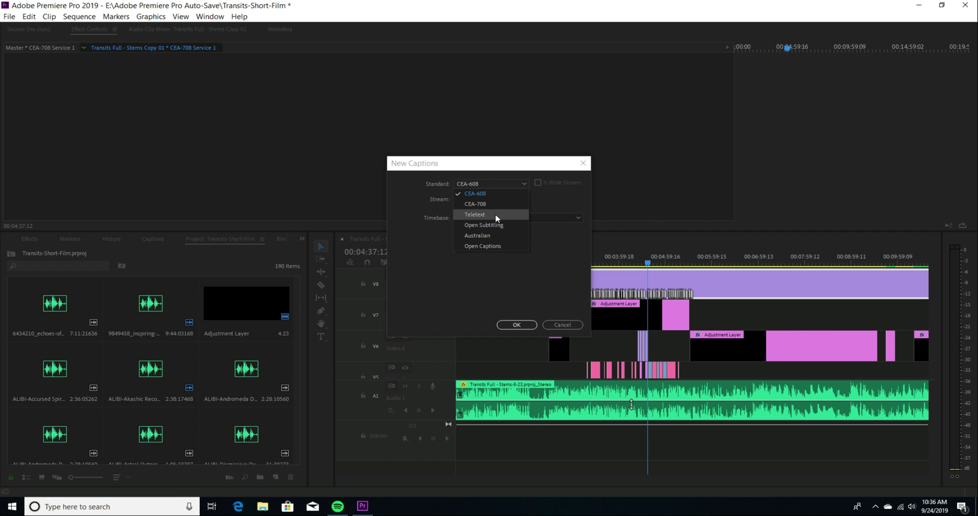
pyautogui.moveTo(492, 204)
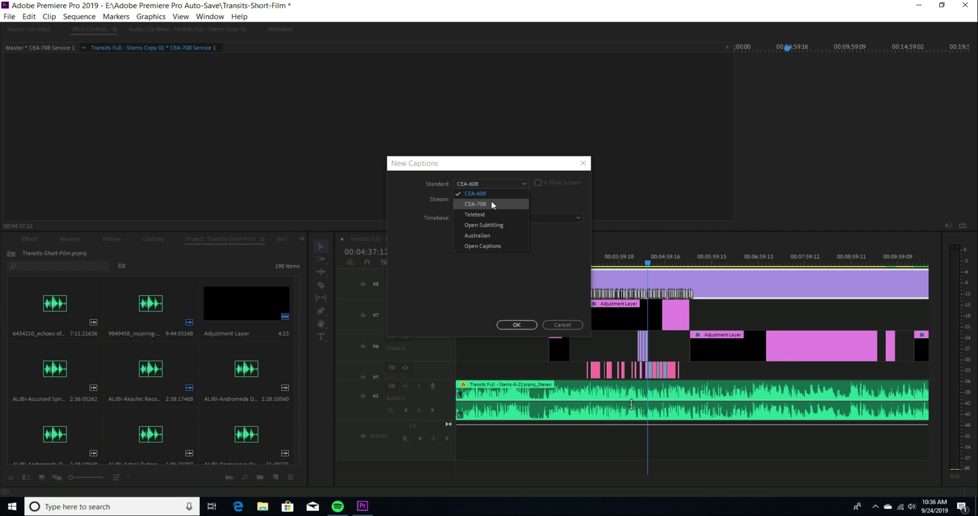
pyautogui.moveTo(490, 210)
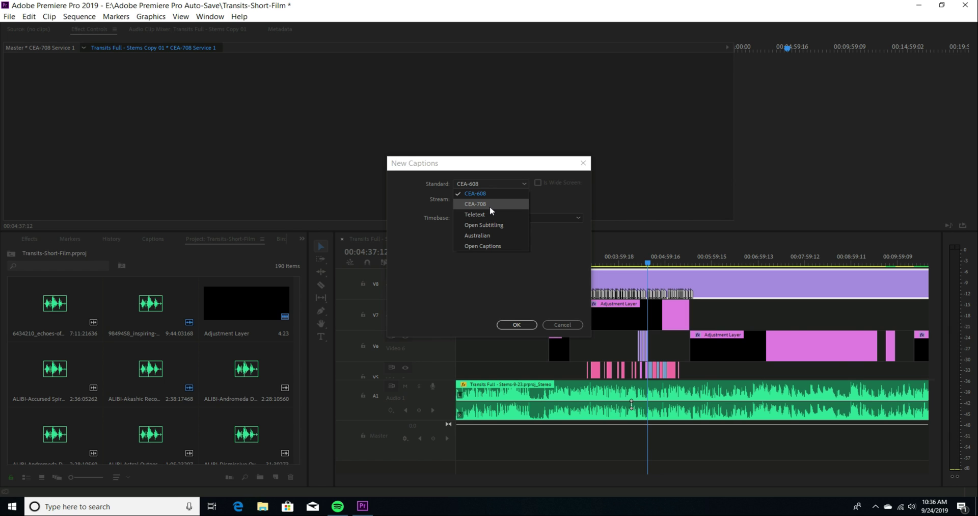
pyautogui.moveTo(490, 207)
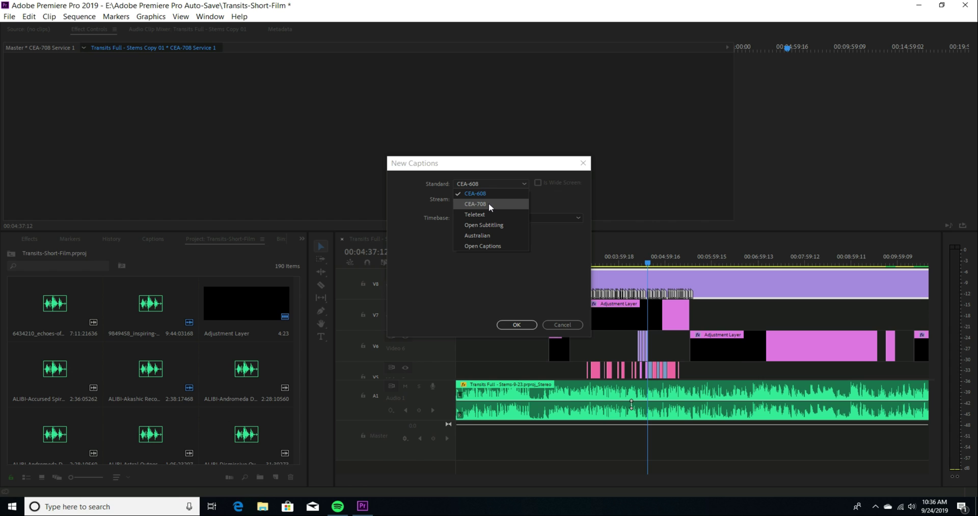
pyautogui.click(476, 204)
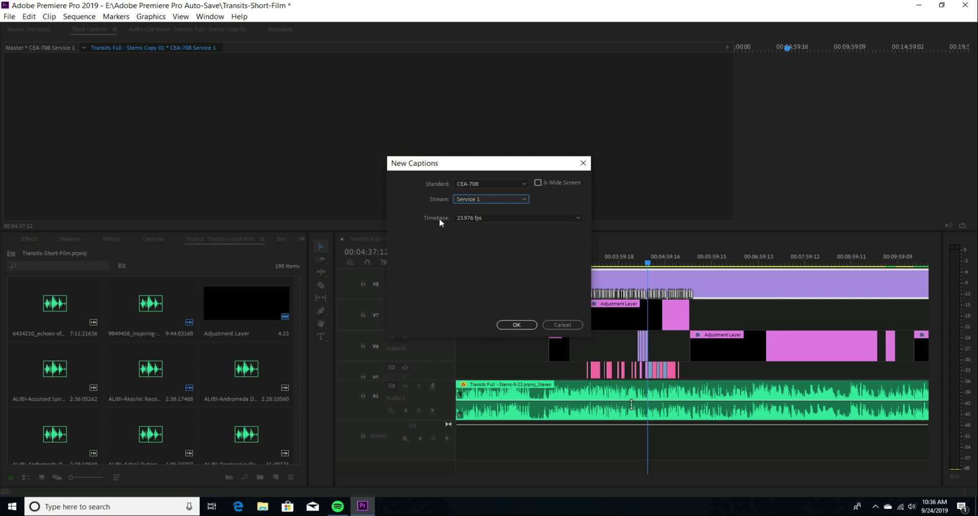
pyautogui.moveTo(429, 228)
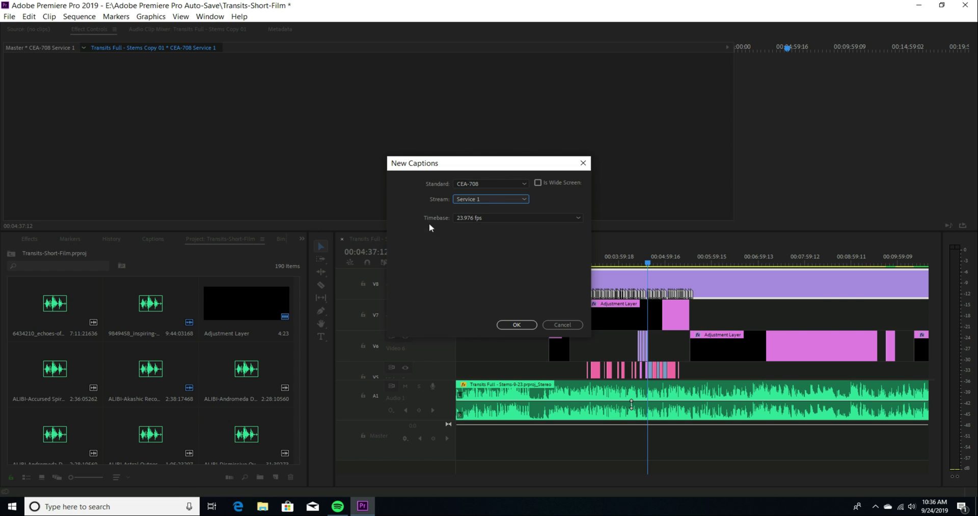
pyautogui.click(516, 217)
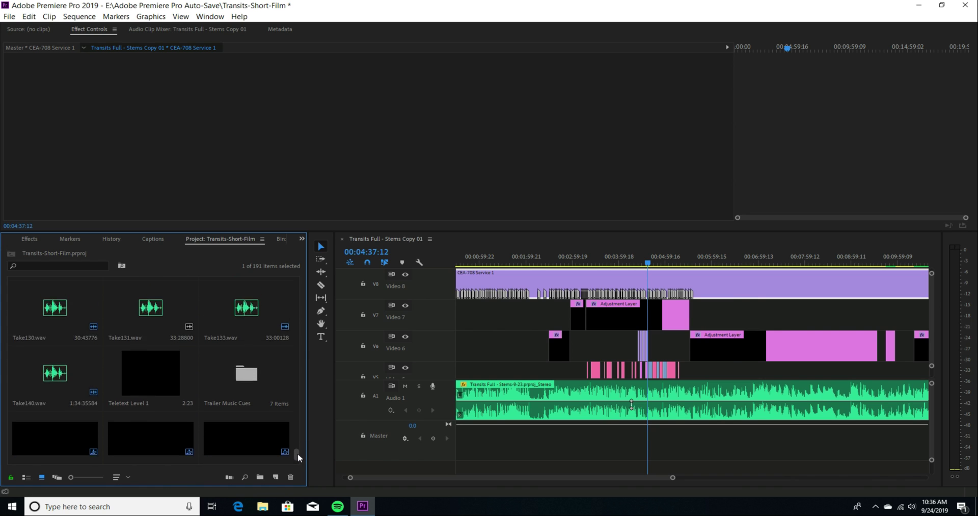
# Scroll down through the Project panel before maximizing the timeline
pyautogui.scroll(-3)
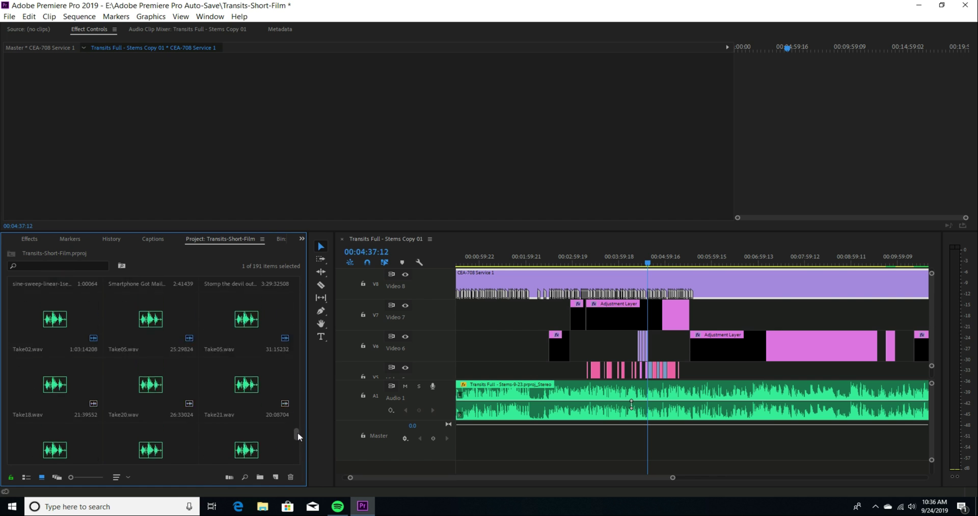
pyautogui.scroll(-3)
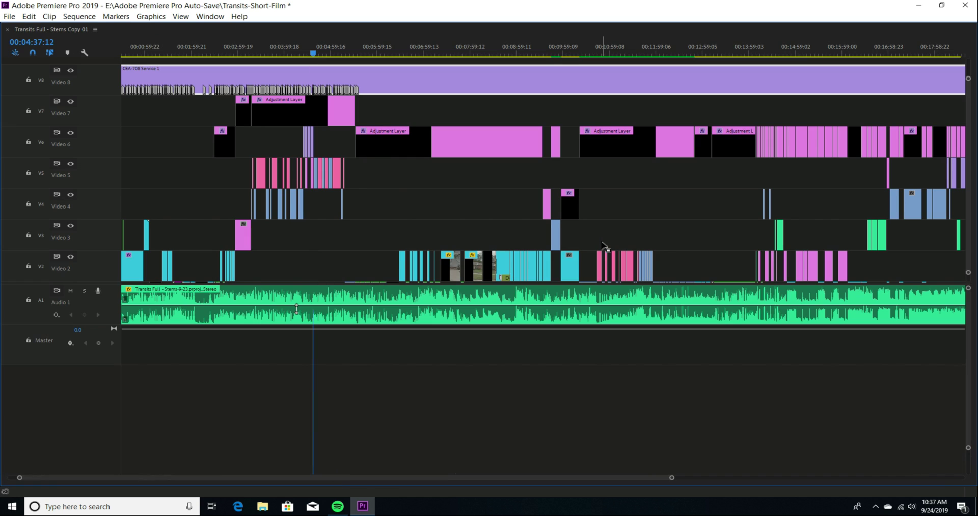
# Zoom into the caption cues and park the playhead at 00:04:16:14
pyautogui.click(306, 53)
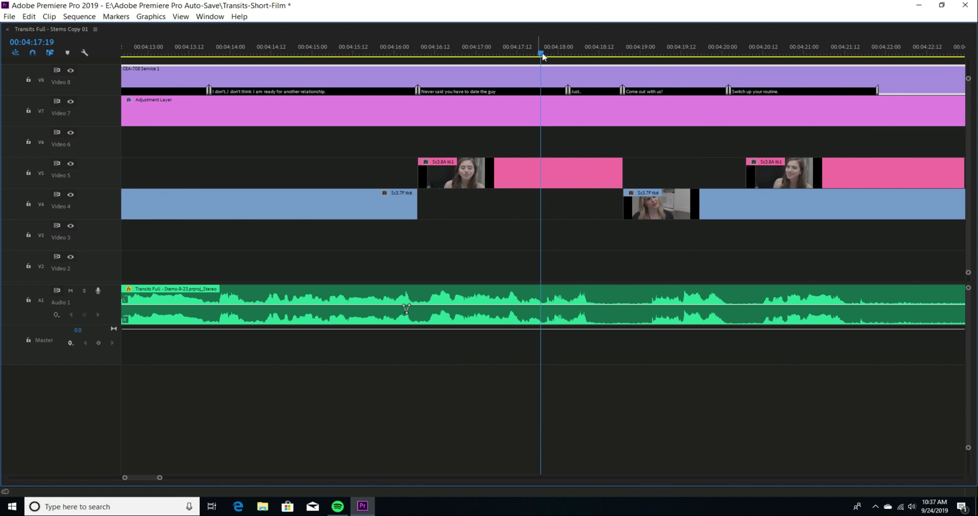
pyautogui.click(442, 53)
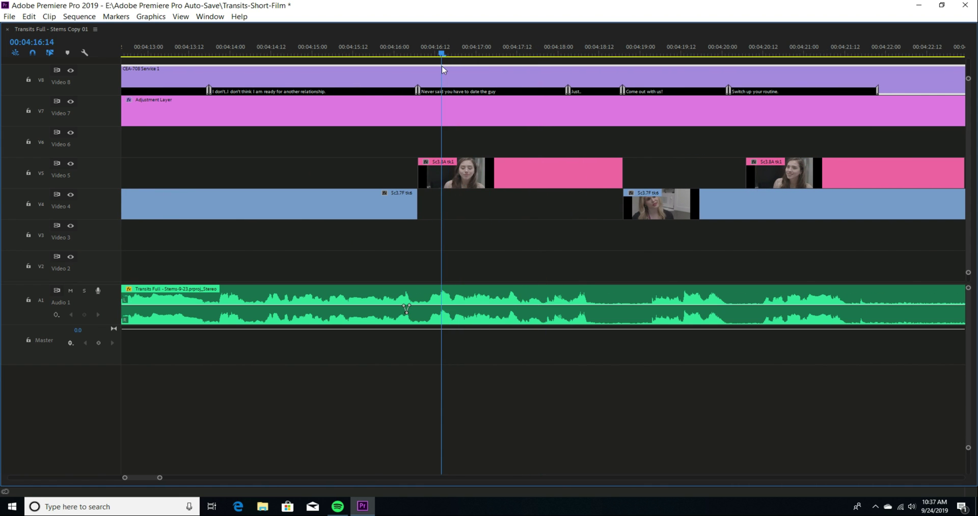
pyautogui.click(460, 53)
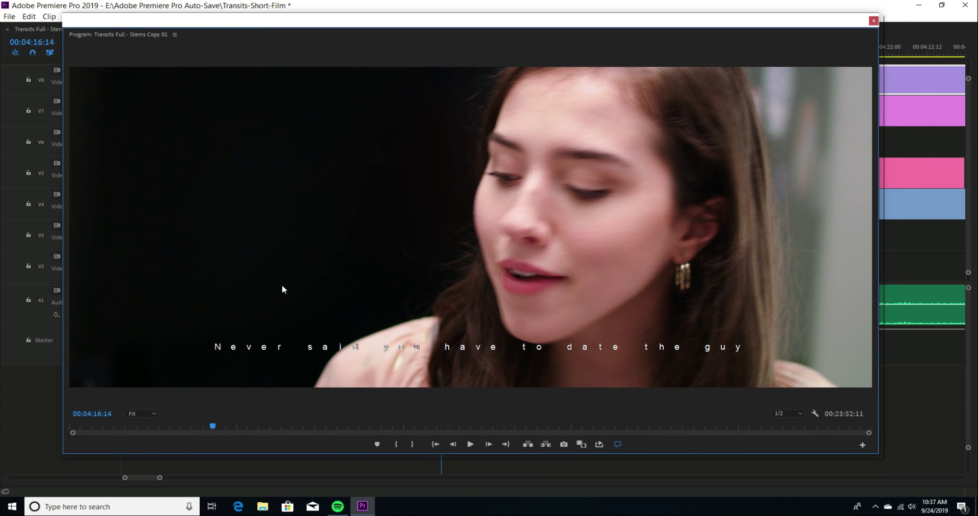
pyautogui.moveTo(277, 359)
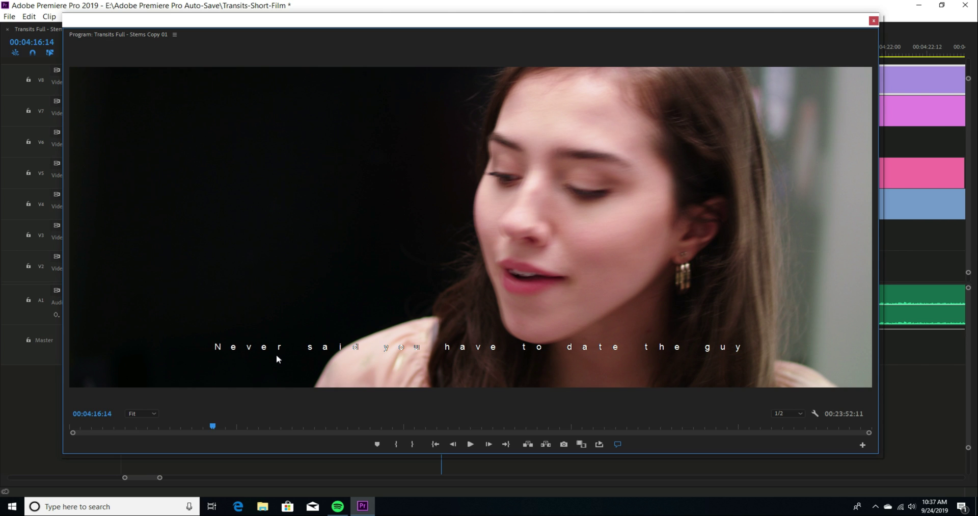
pyautogui.moveTo(296, 322)
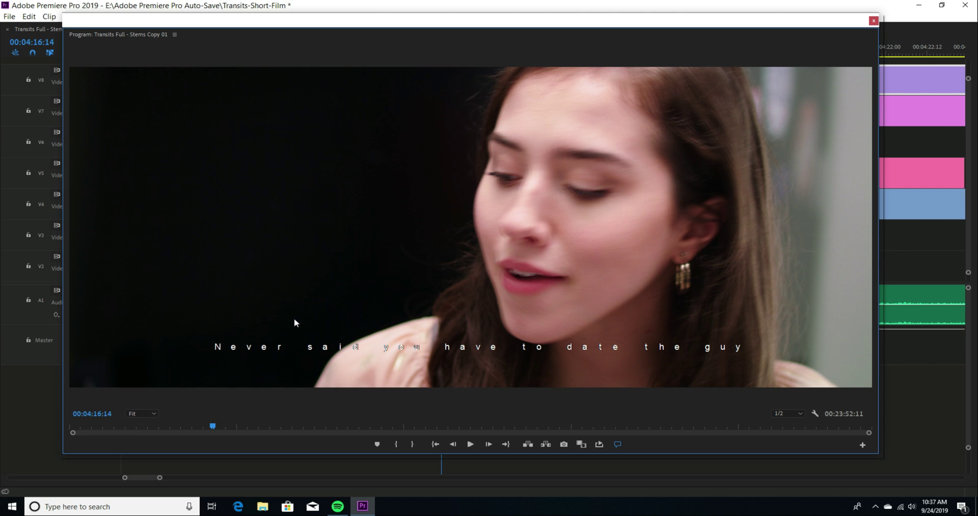
pyautogui.moveTo(290, 363)
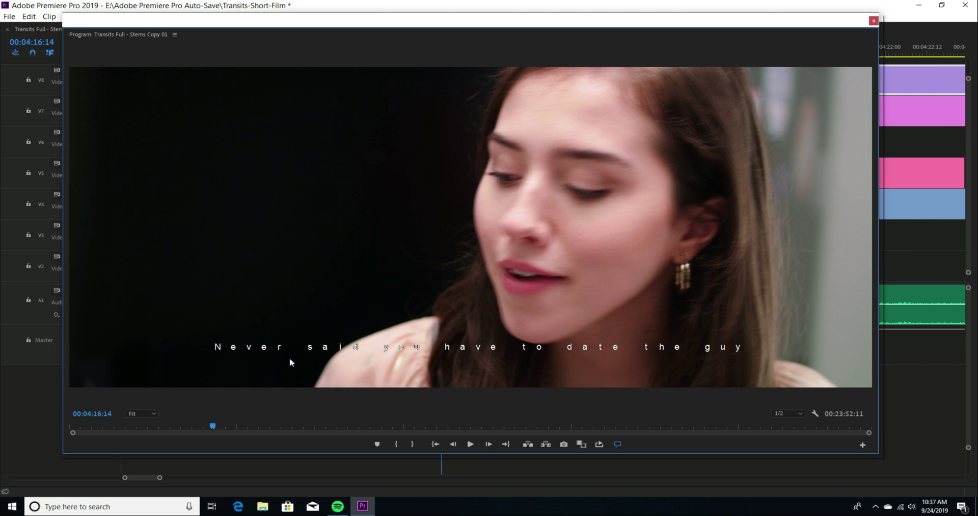
pyautogui.moveTo(793, 428)
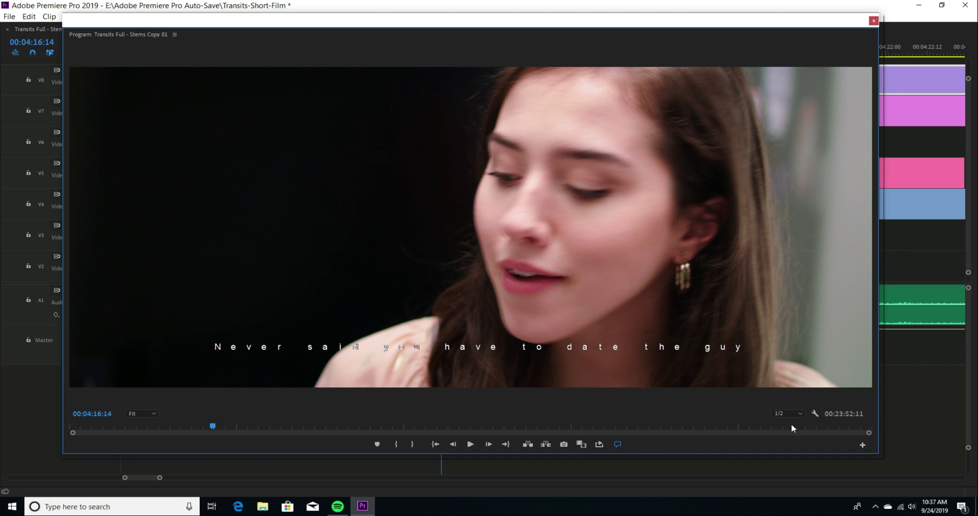
pyautogui.moveTo(815, 414)
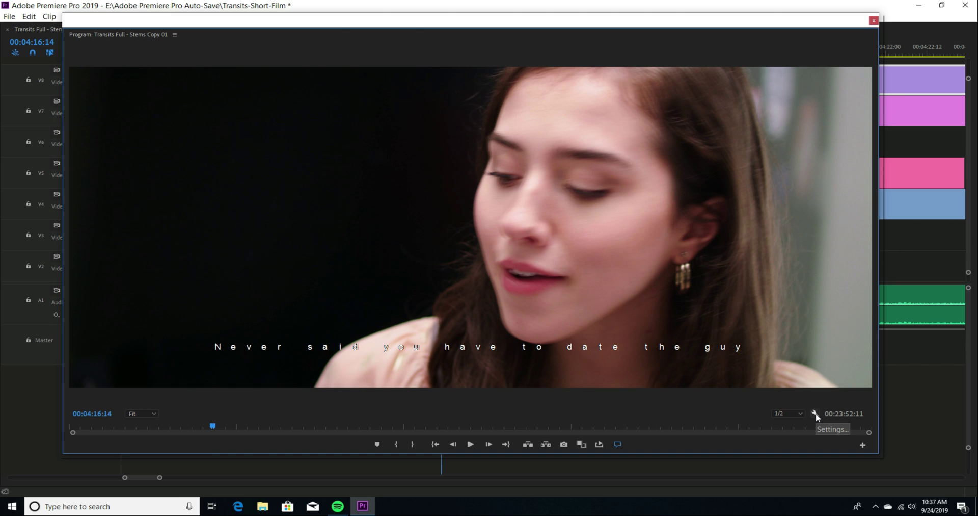
# Set the program monitor's Closed Captions Display to CEA-708, Service 1
pyautogui.click(814, 414)
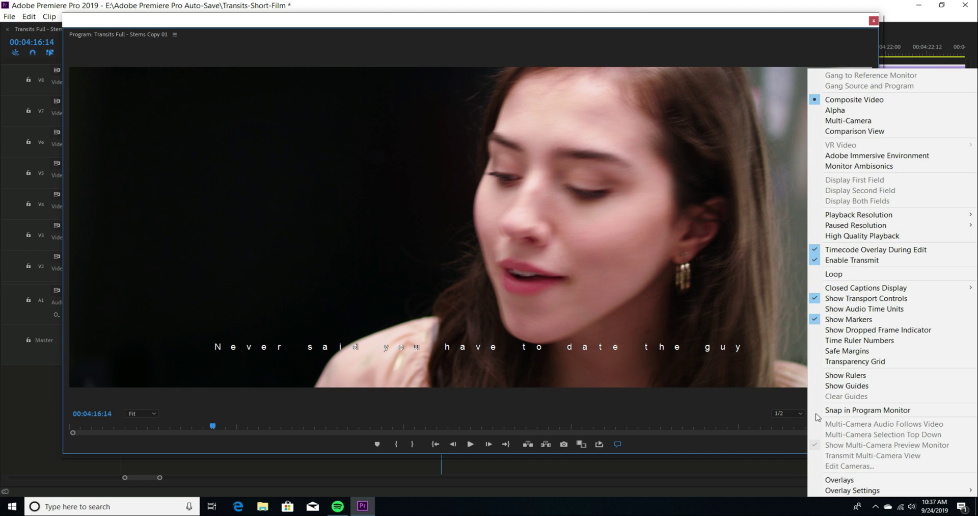
pyautogui.moveTo(883, 271)
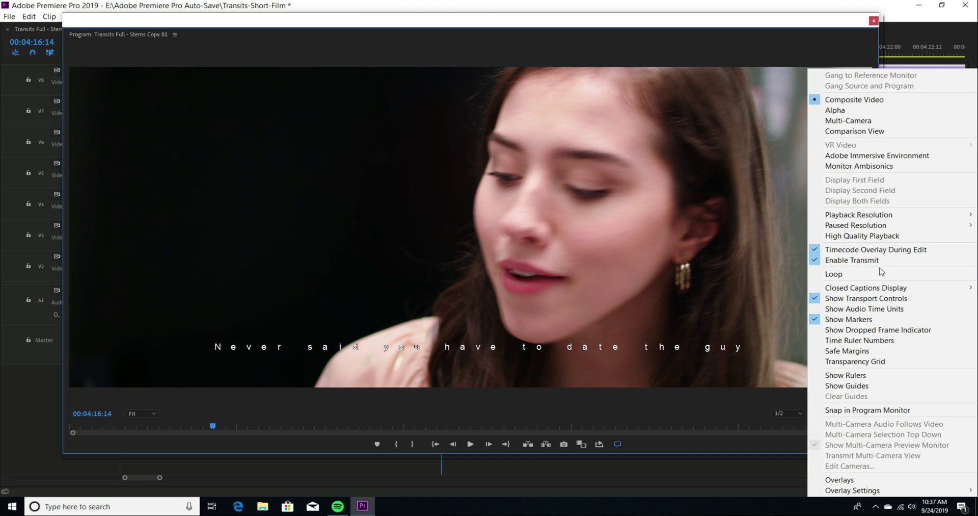
pyautogui.moveTo(866, 288)
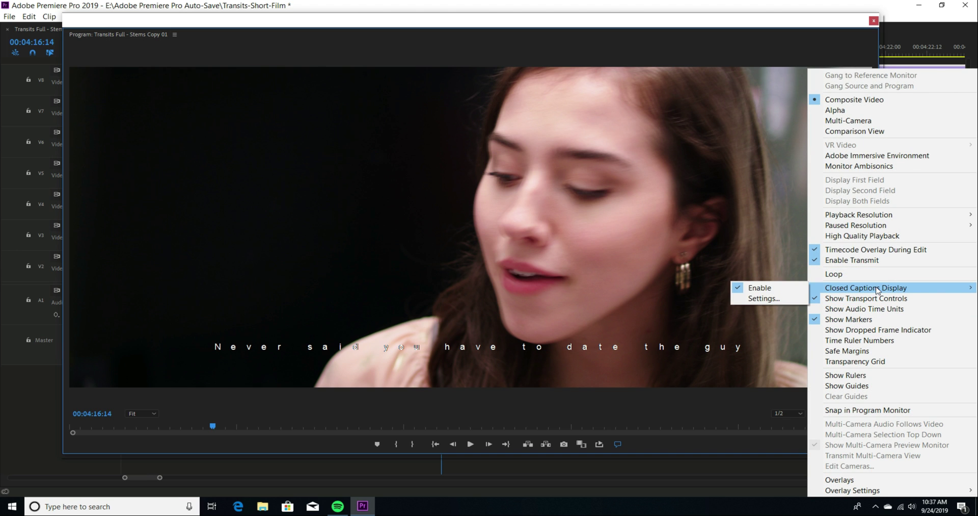
pyautogui.moveTo(760, 287)
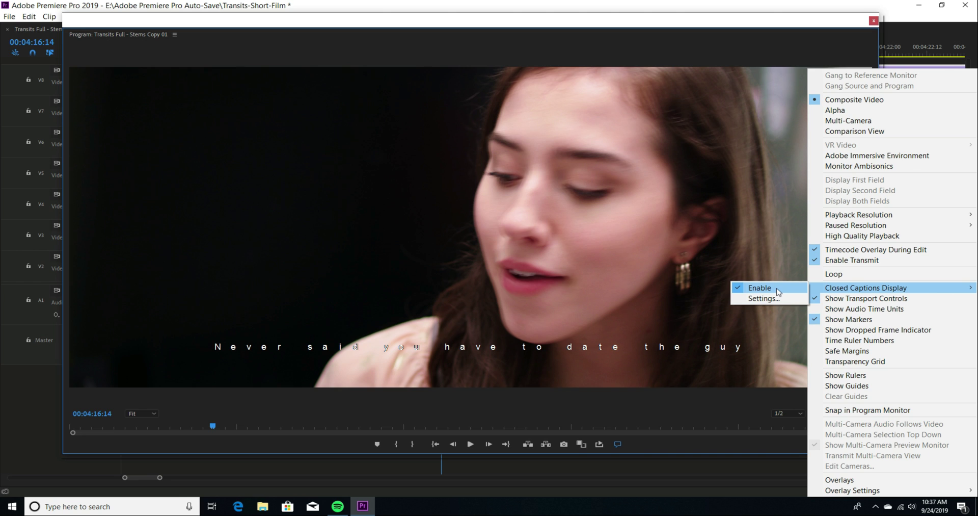
pyautogui.click(763, 297)
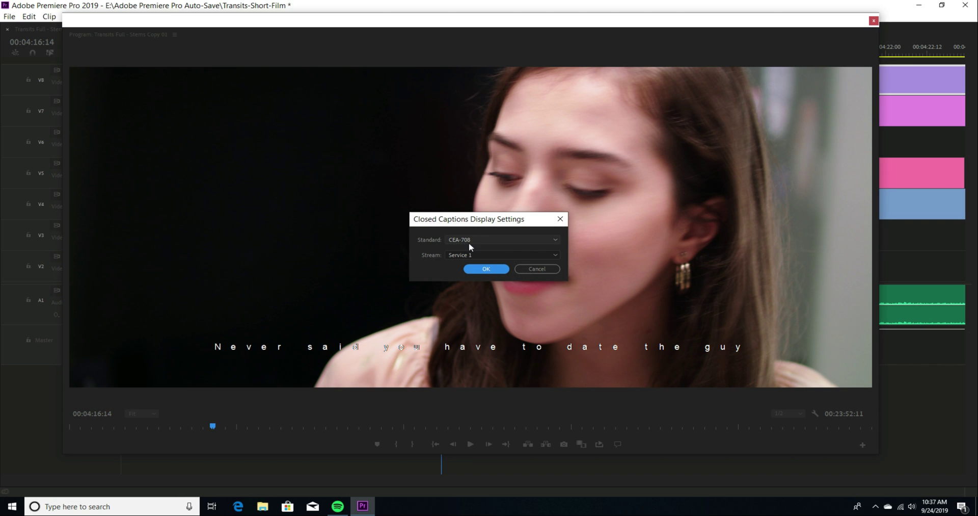
pyautogui.moveTo(478, 242)
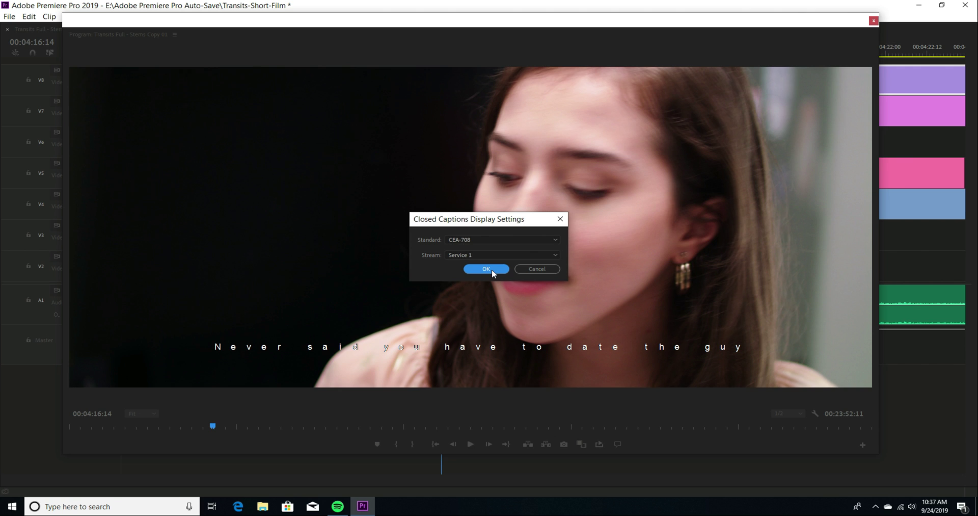
pyautogui.click(486, 268)
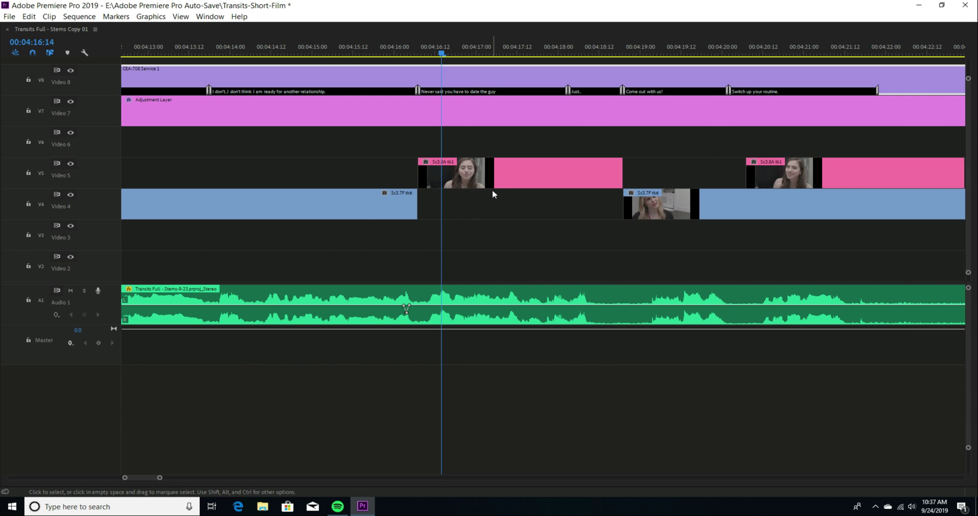
pyautogui.moveTo(149, 59)
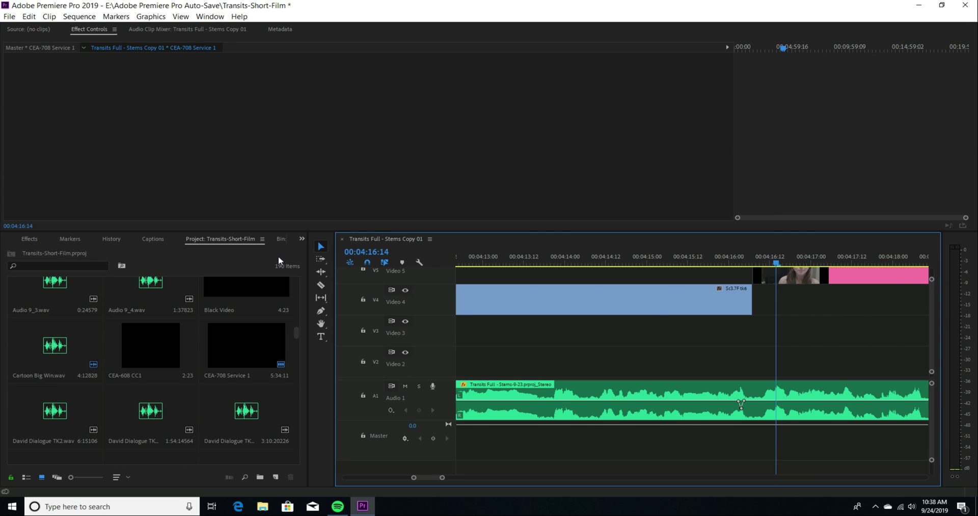
pyautogui.moveTo(934, 305)
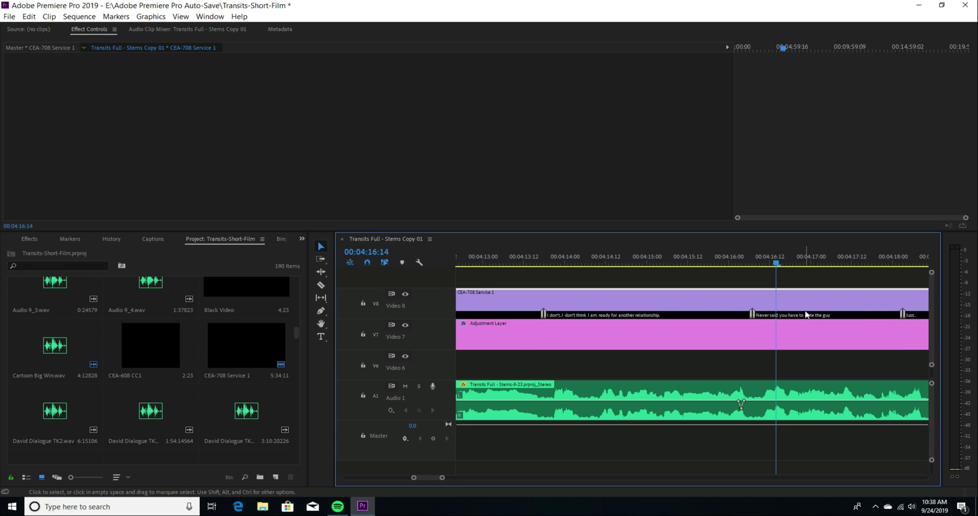
pyautogui.moveTo(491, 304)
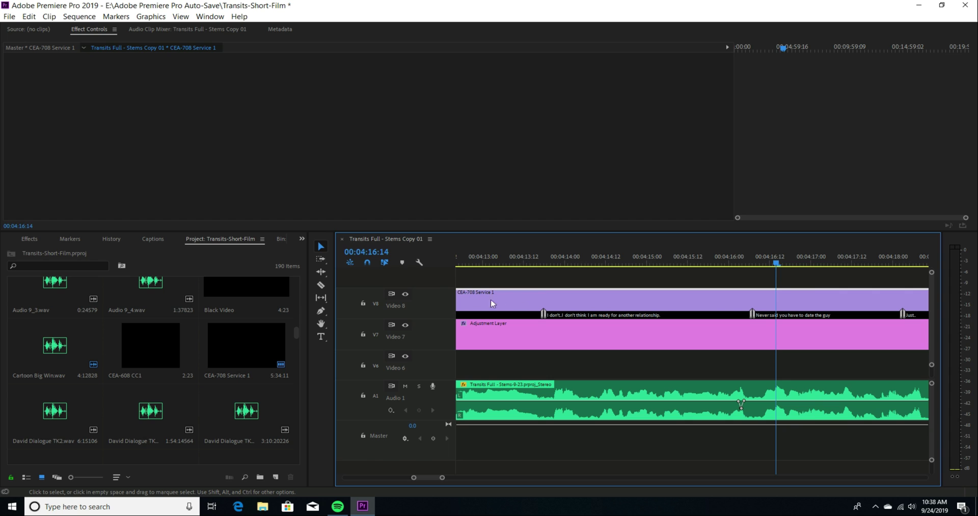
pyautogui.moveTo(523, 306)
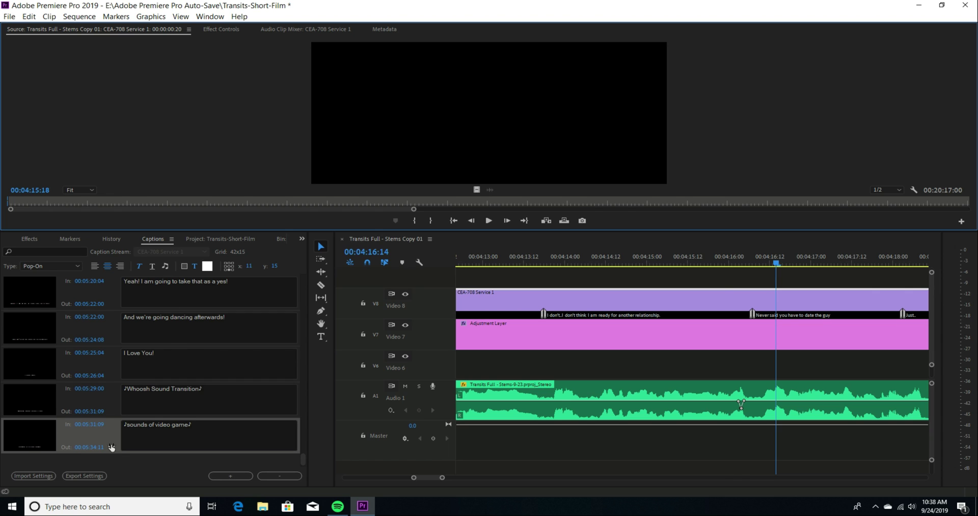
pyautogui.moveTo(84, 474)
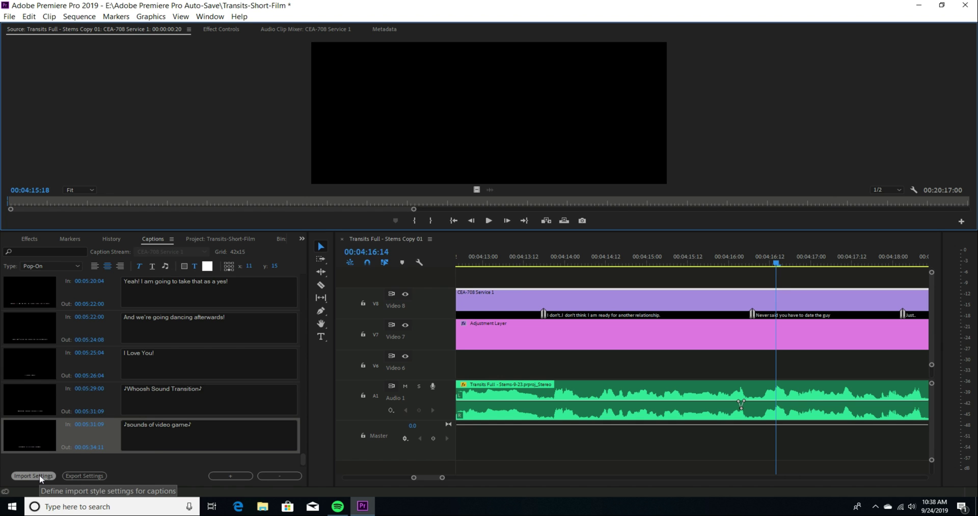
# Bring up the Caption Import Settings dialog from the Captions panel
pyautogui.click(32, 478)
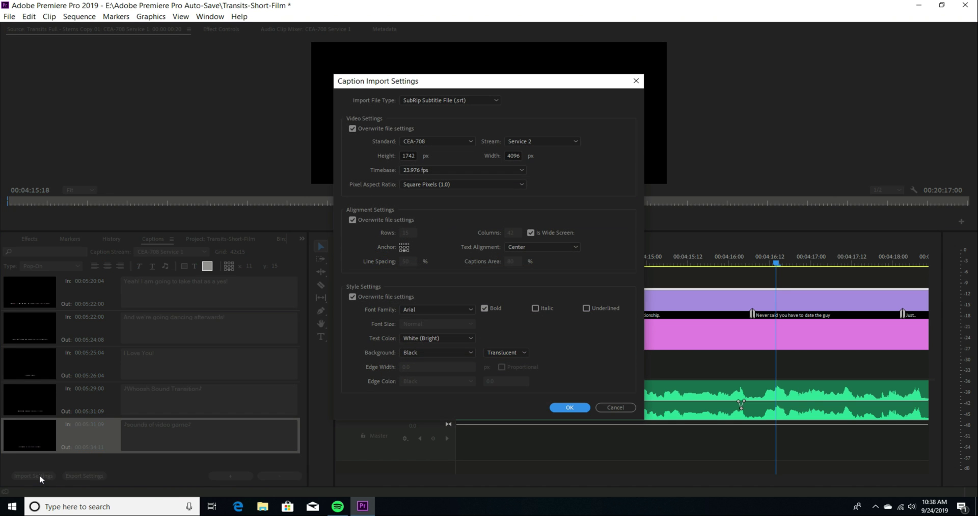
pyautogui.moveTo(393, 195)
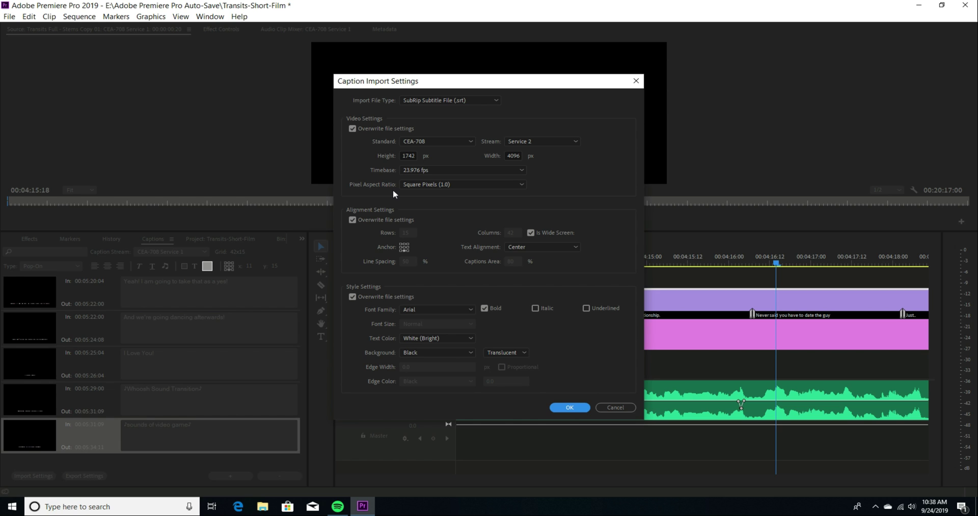
pyautogui.moveTo(393, 198)
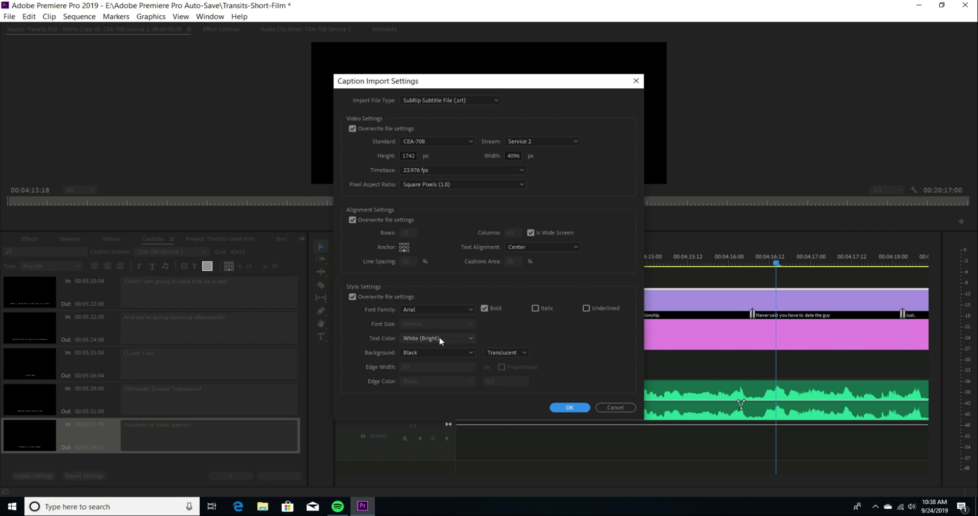
pyautogui.moveTo(443, 350)
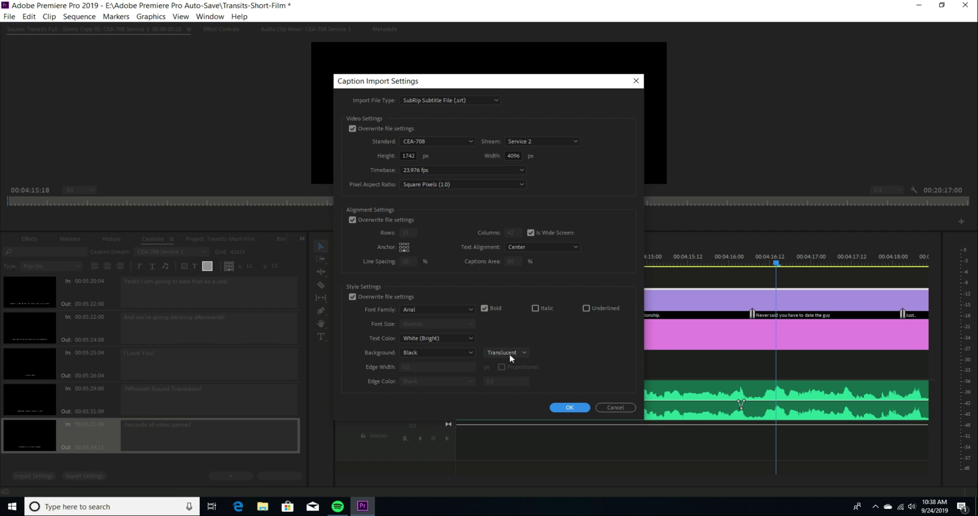
pyautogui.moveTo(520, 356)
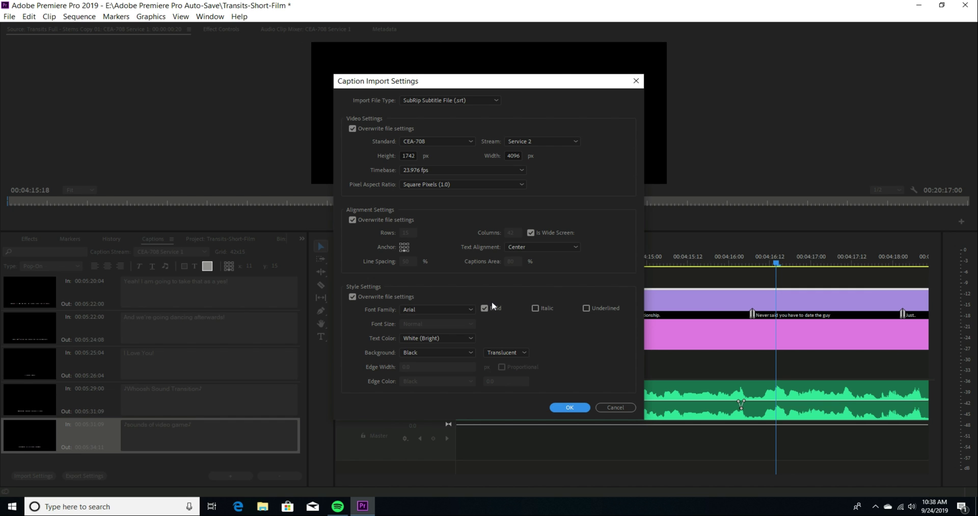
# Close the Caption Import Settings dialog to return to the program monitor
pyautogui.click(568, 406)
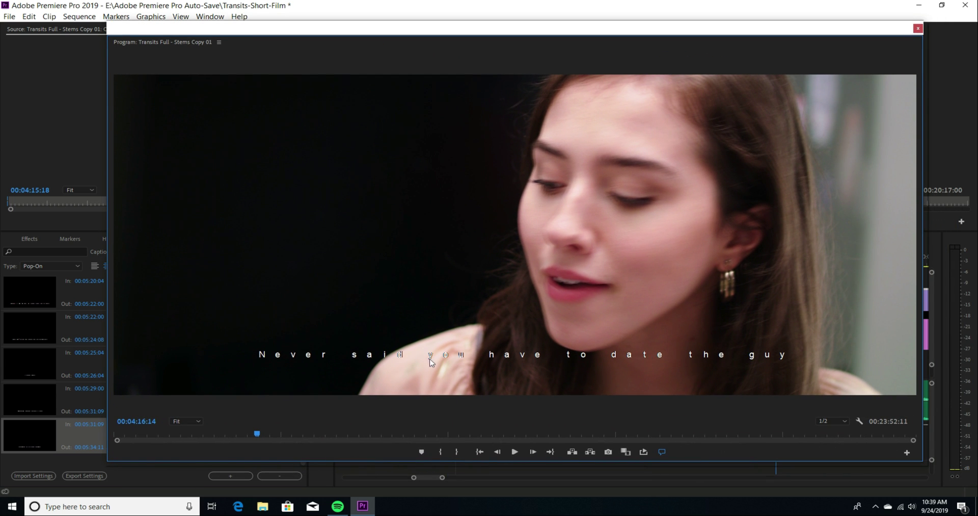
pyautogui.moveTo(341, 366)
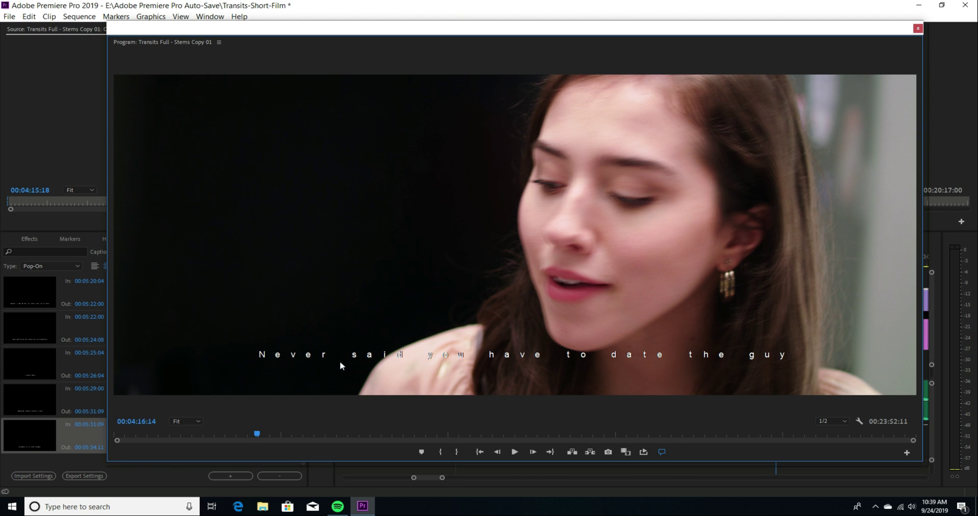
pyautogui.moveTo(743, 364)
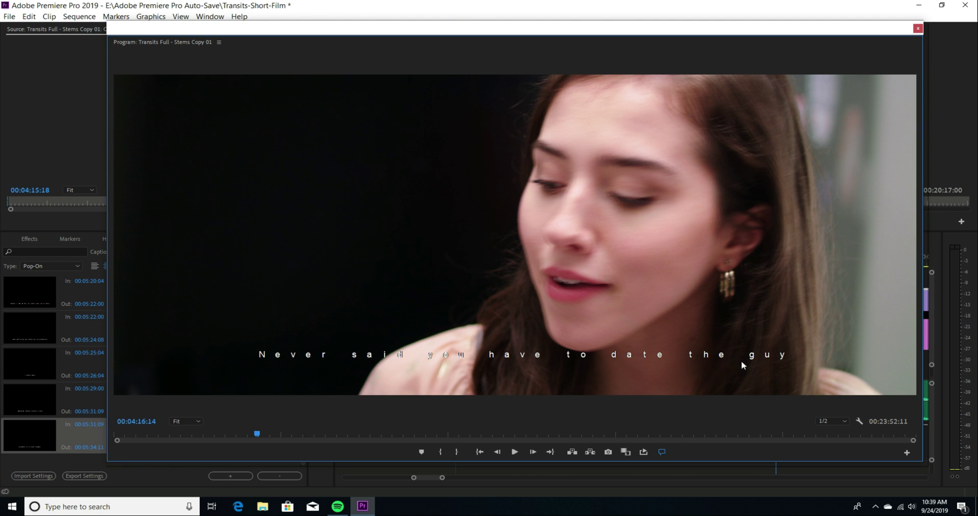
pyautogui.moveTo(304, 361)
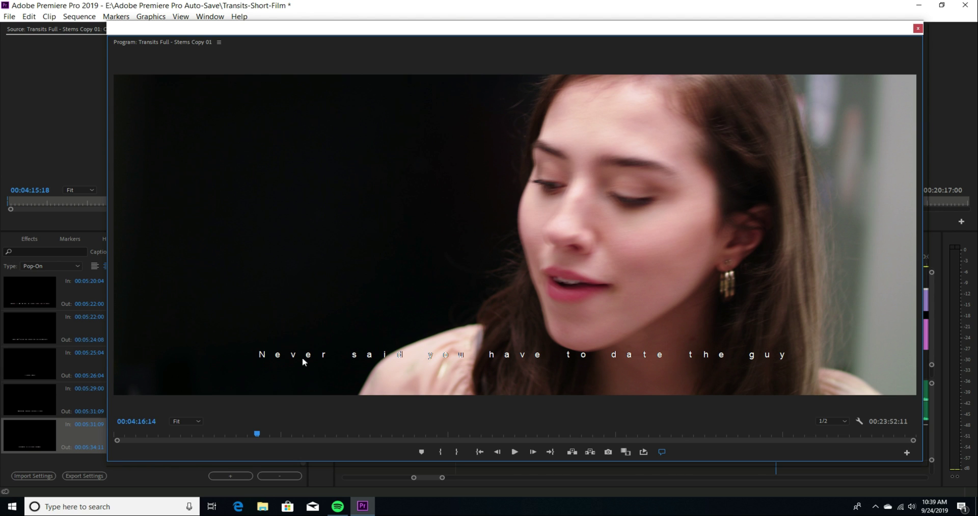
pyautogui.moveTo(781, 307)
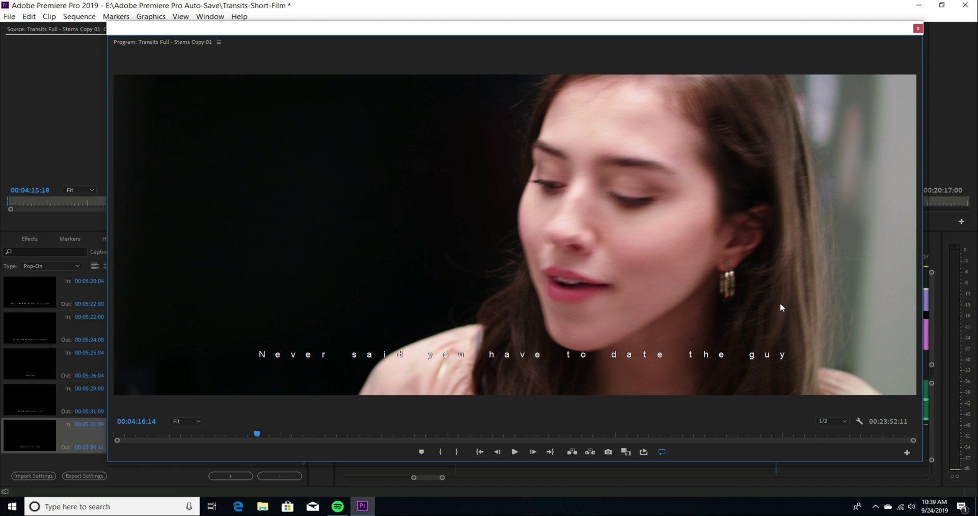
# Restore the program monitor, launch Chrome and head to the YouTube channel page
pyautogui.click(917, 28)
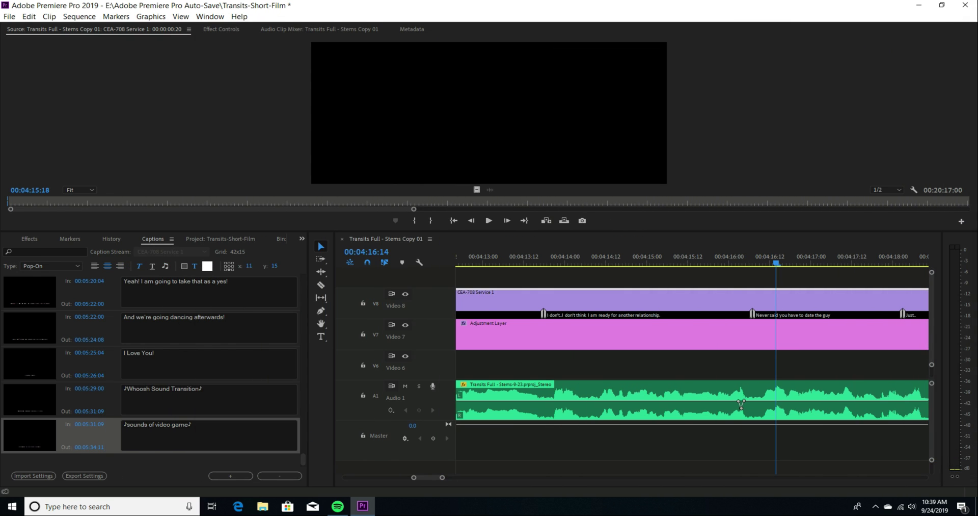
pyautogui.moveTo(735, 24)
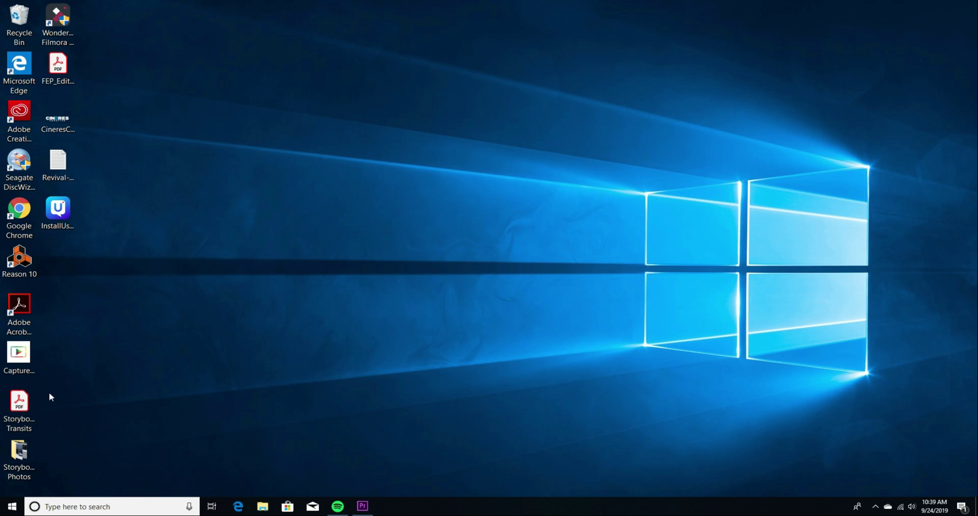
pyautogui.click(387, 506)
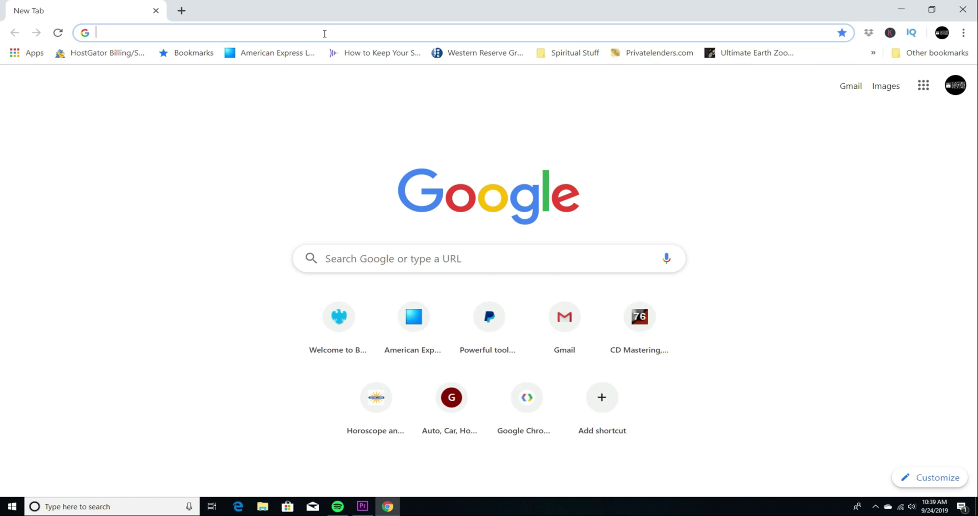
pyautogui.click(955, 86)
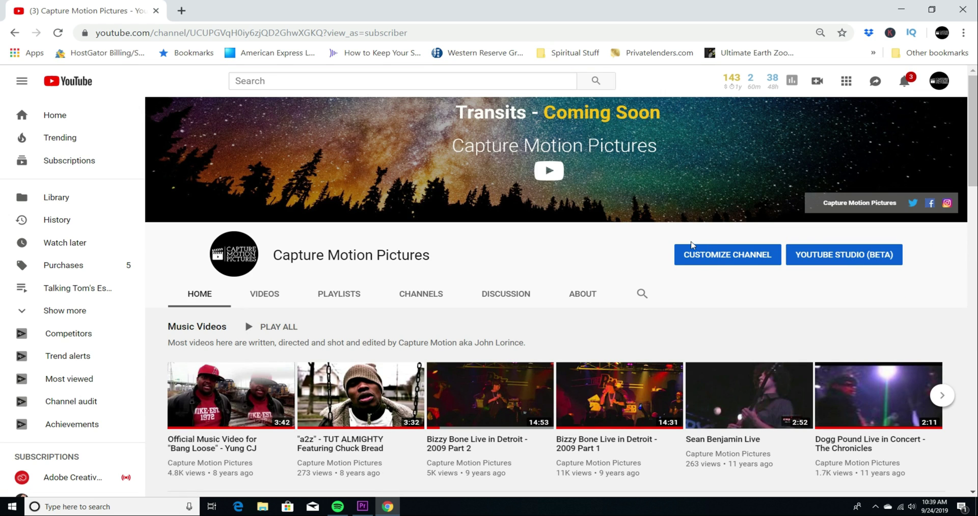
# In YouTube Studio's Videos list, open the details of Transits CC Test Sound Color
pyautogui.click(844, 253)
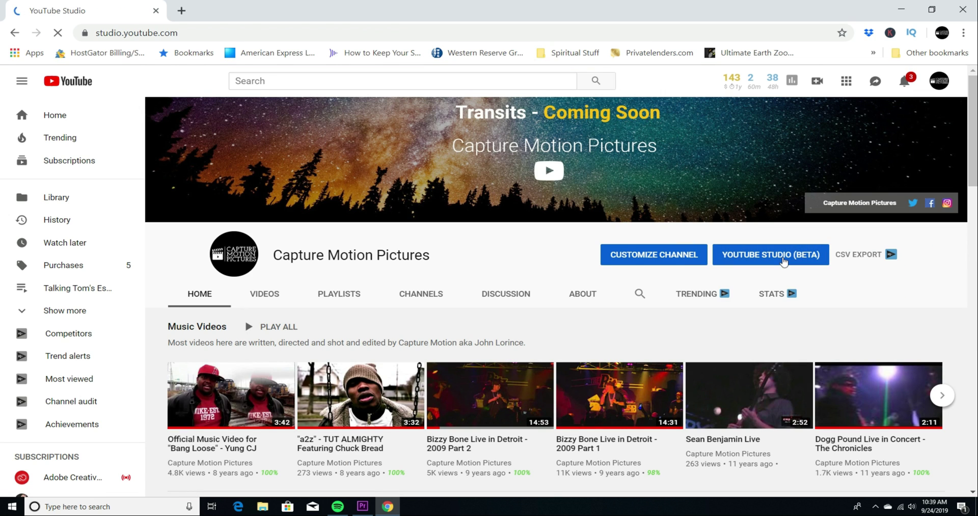
pyautogui.click(771, 254)
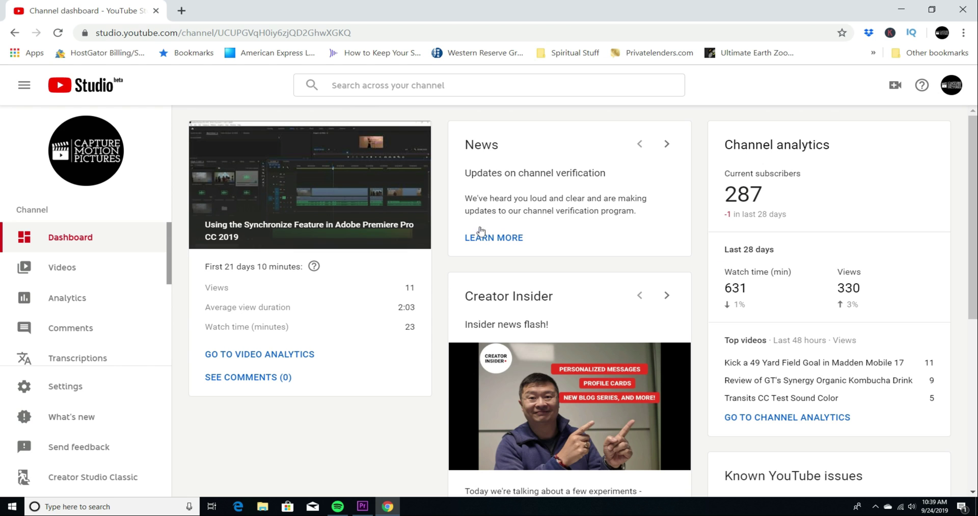
pyautogui.click(62, 267)
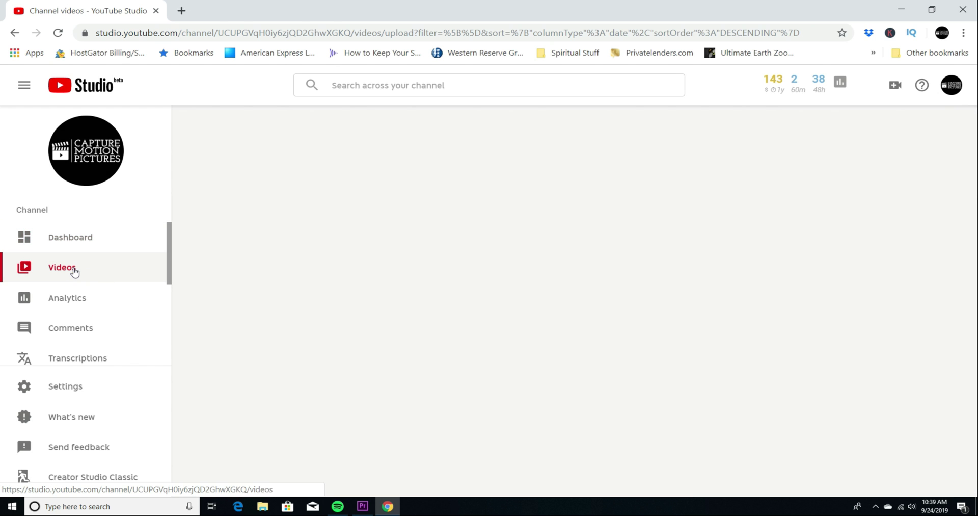
pyautogui.click(62, 267)
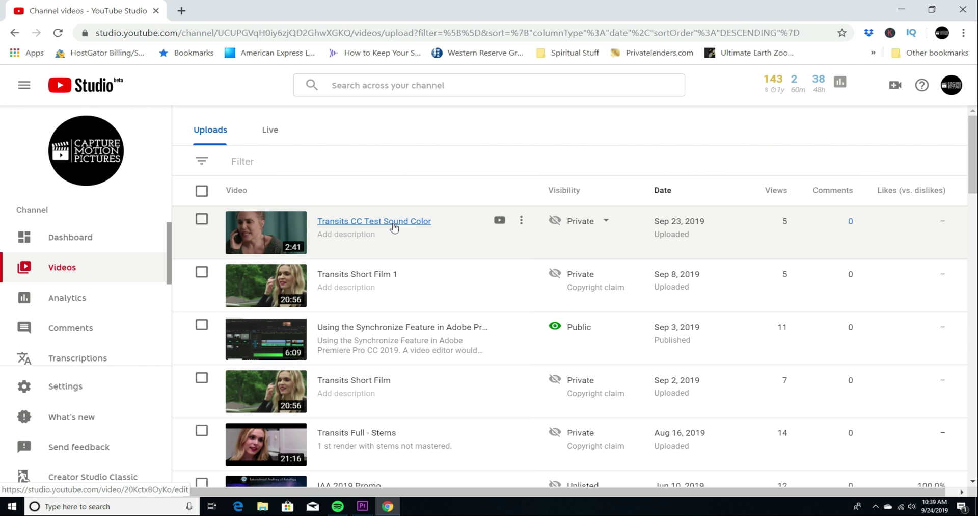
pyautogui.click(374, 221)
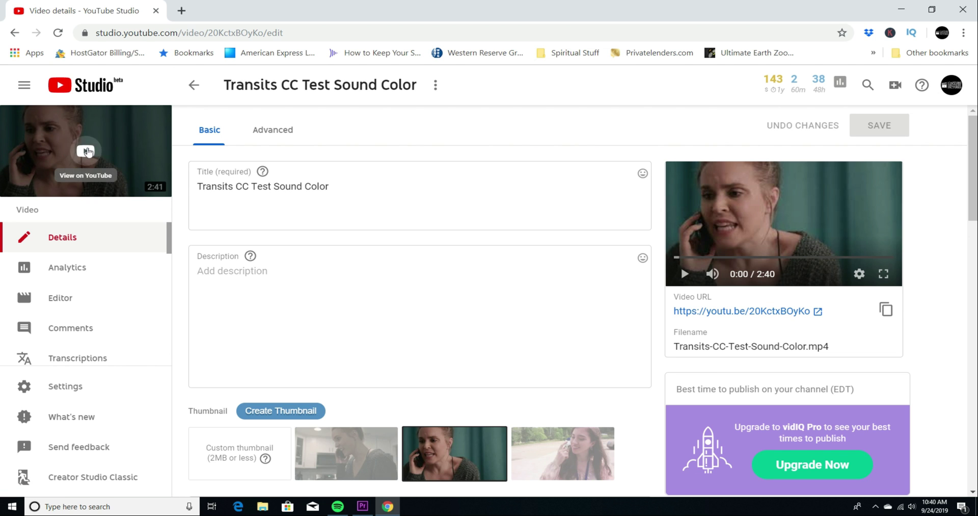
# Watch the private upload on its YouTube page with closed captions playing
pyautogui.click(86, 150)
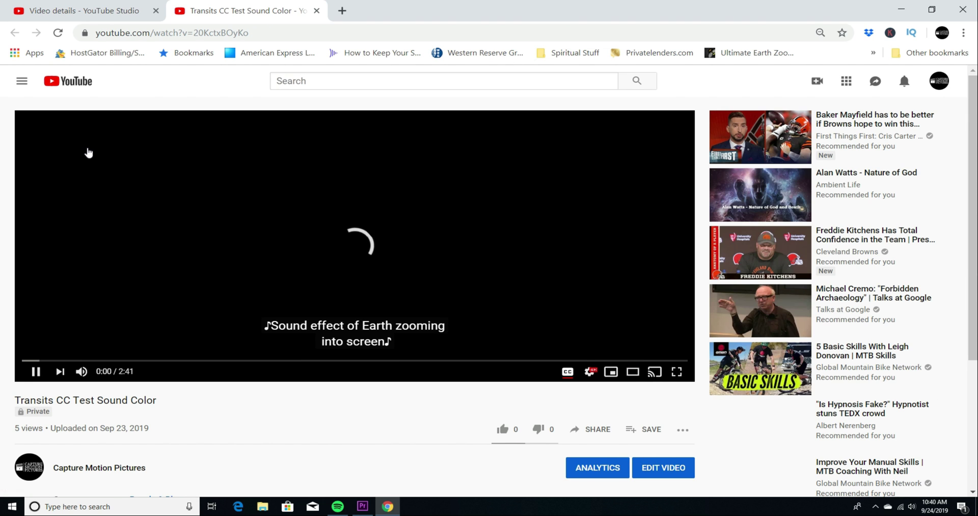
pyautogui.click(676, 371)
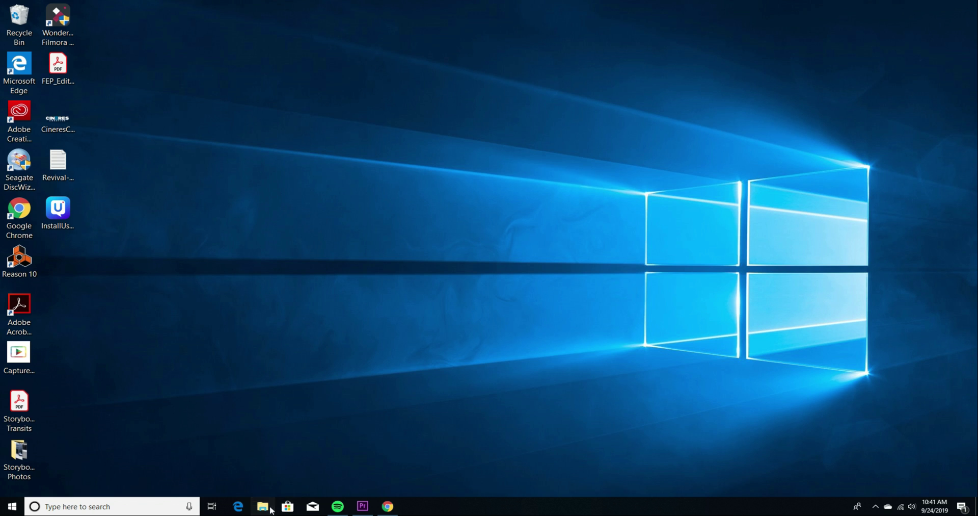
# From E:\Renders, launch Transits-CC-Test-Sound-Color.mp4 with Open with > MPC-HC (x64)
pyautogui.click(261, 507)
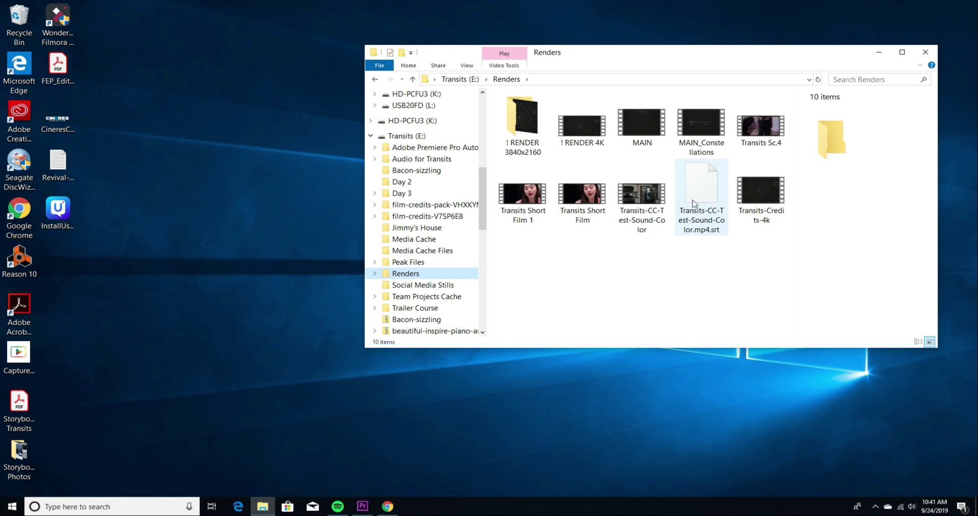
pyautogui.click(641, 194)
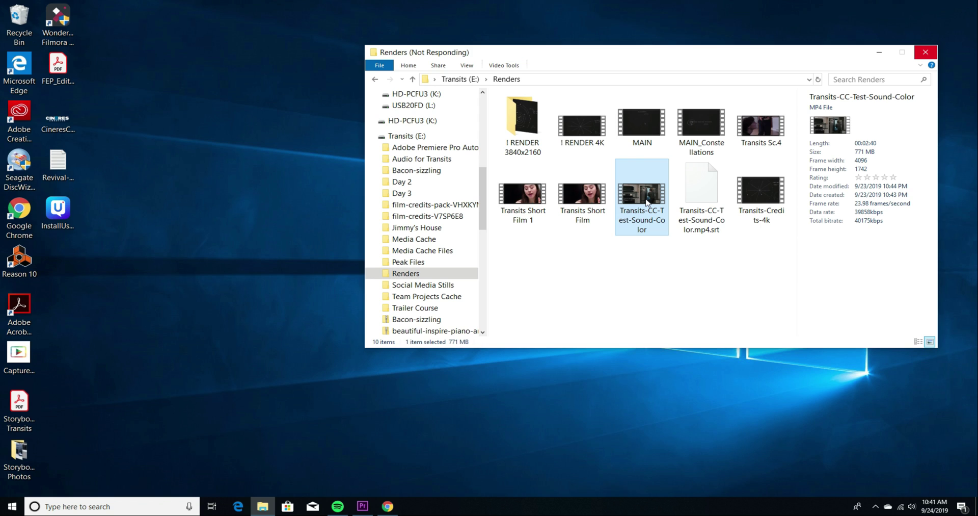
pyautogui.rightClick(640, 197)
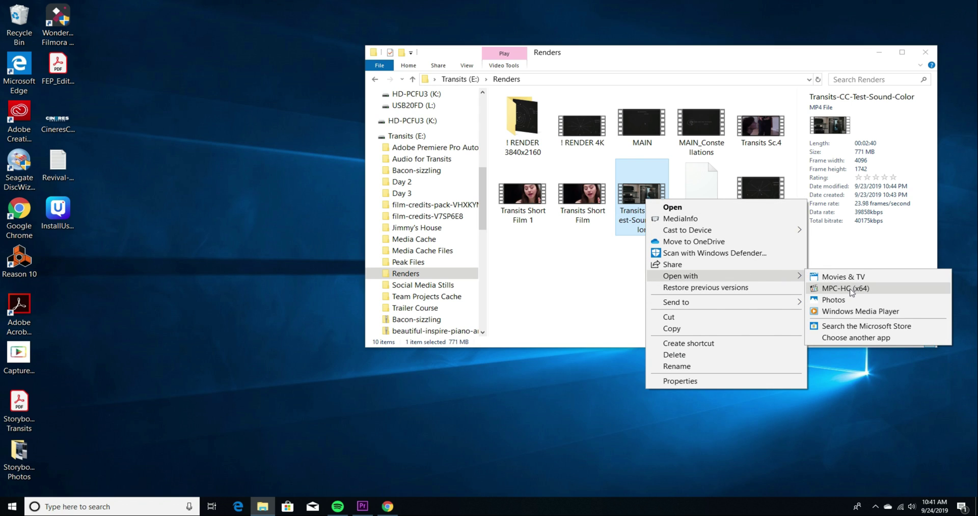
pyautogui.click(844, 287)
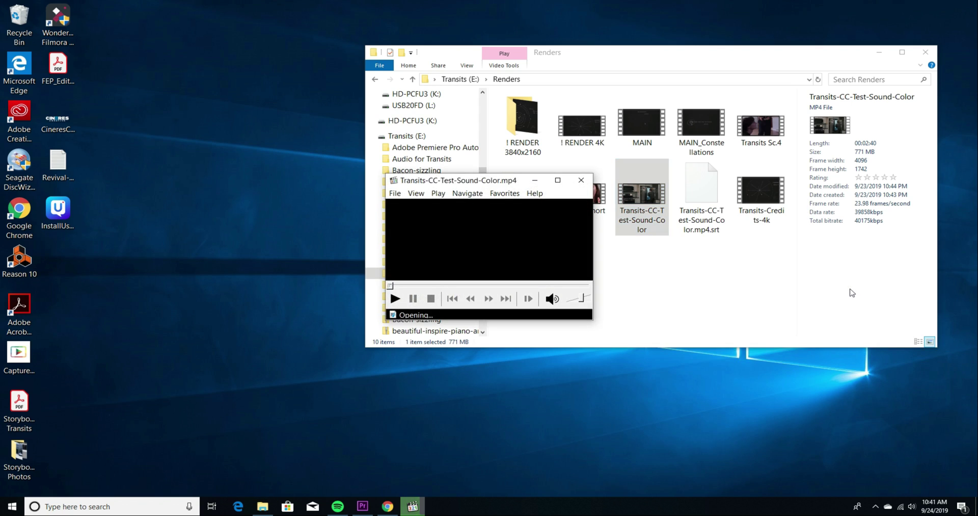
# Play the render in MPC-HC and jump ahead to check its embedded captions display
pyautogui.click(557, 179)
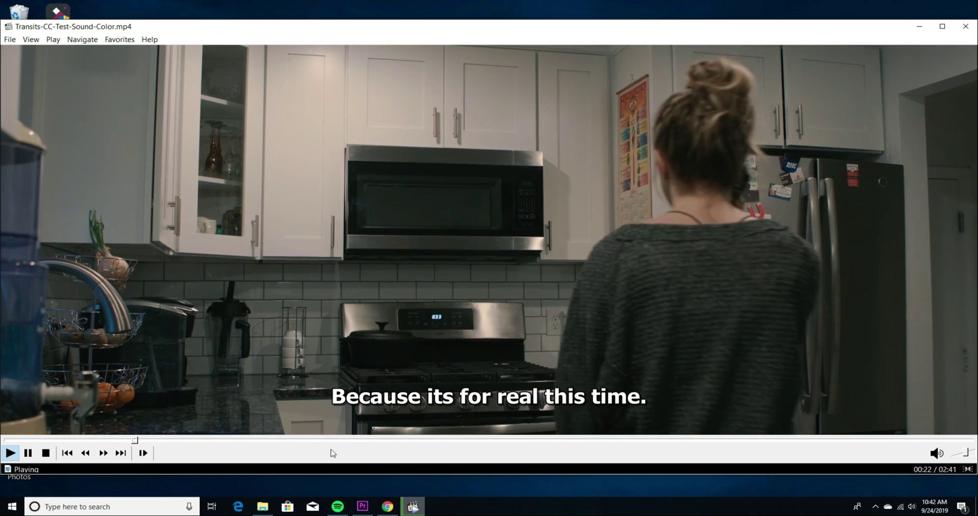
pyautogui.click(29, 453)
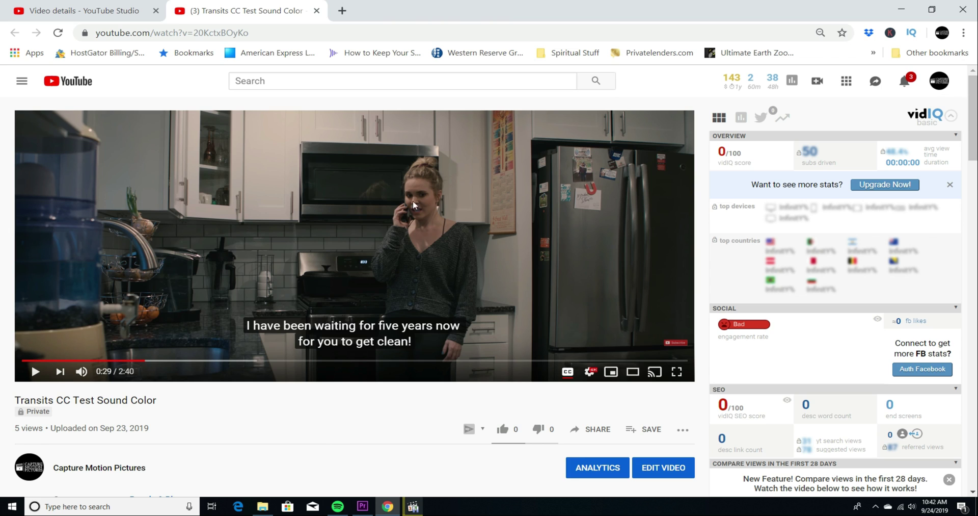
pyautogui.moveTo(414, 211)
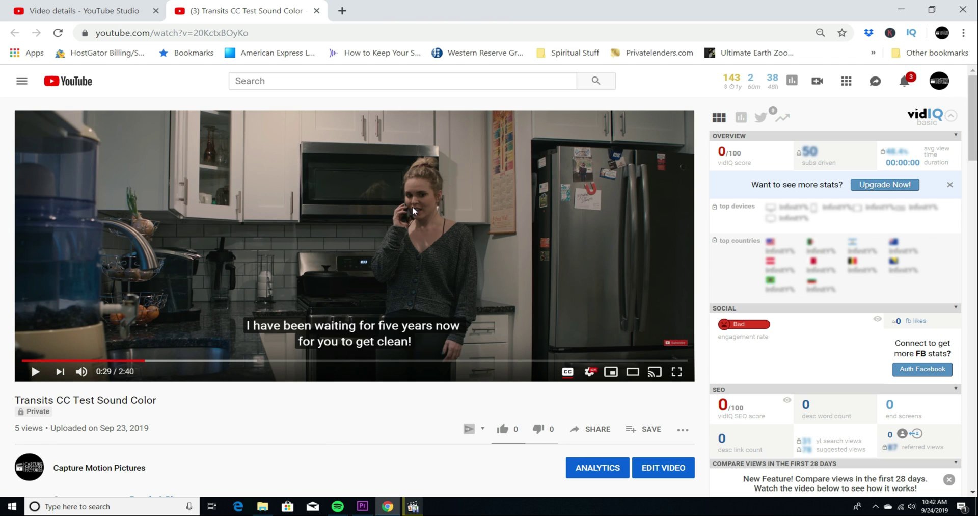
# Show the video's Advanced details listing subtitles 'English by you' and 'English by YouTube (automatic)'
pyautogui.click(663, 466)
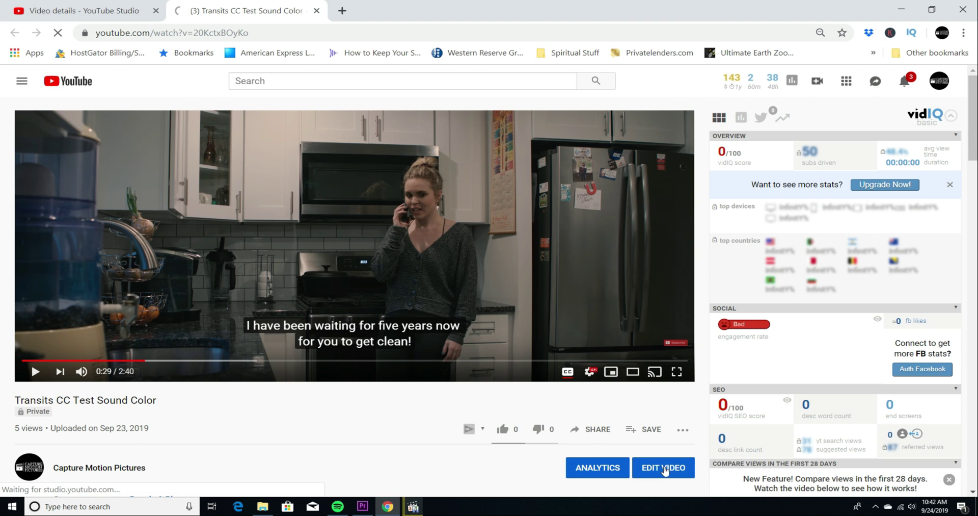
pyautogui.click(662, 466)
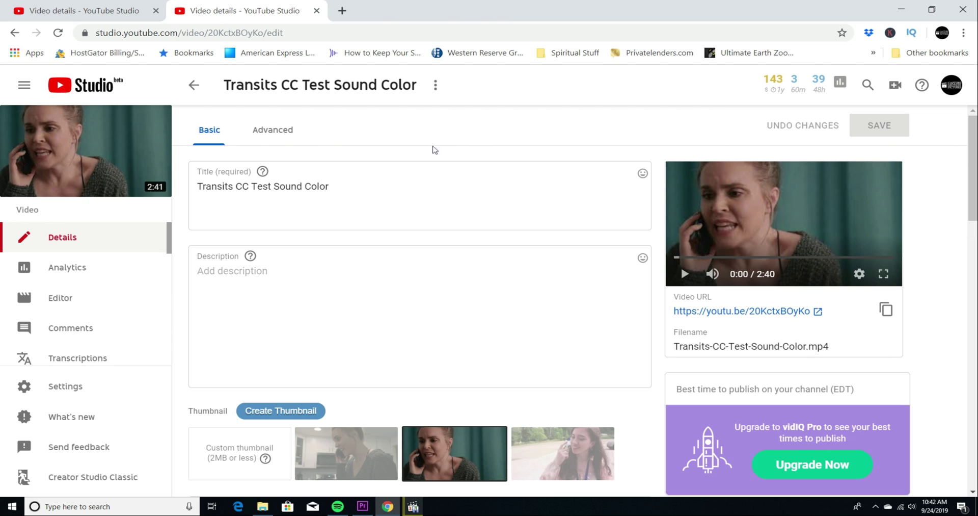
pyautogui.moveTo(282, 134)
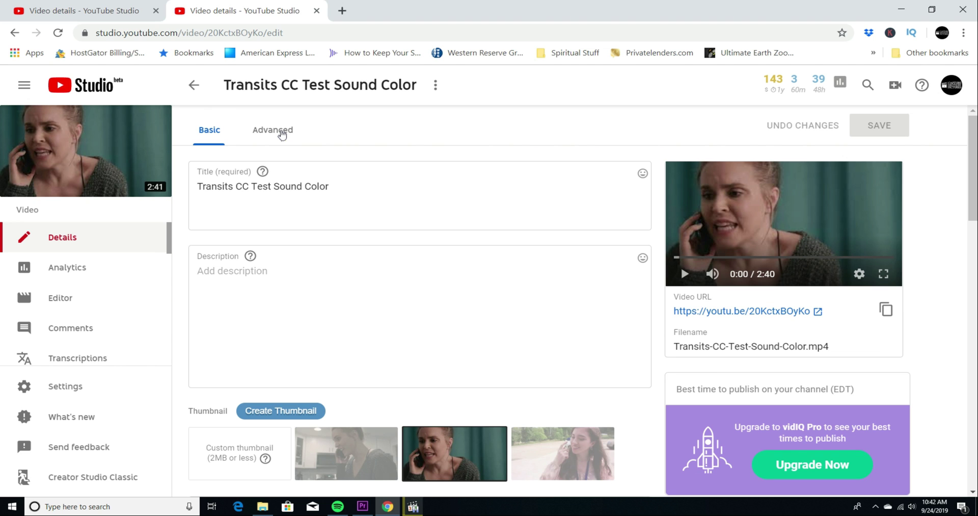
pyautogui.click(273, 129)
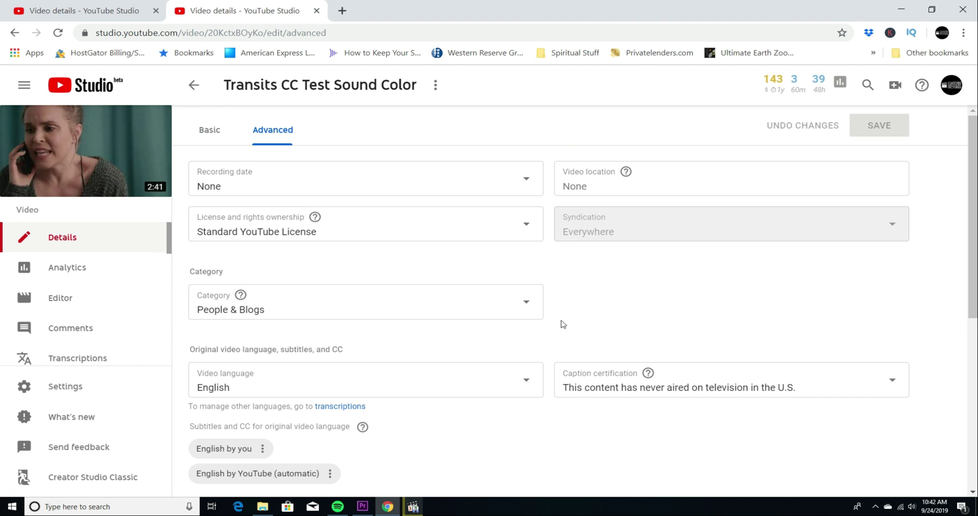
pyautogui.scroll(-3)
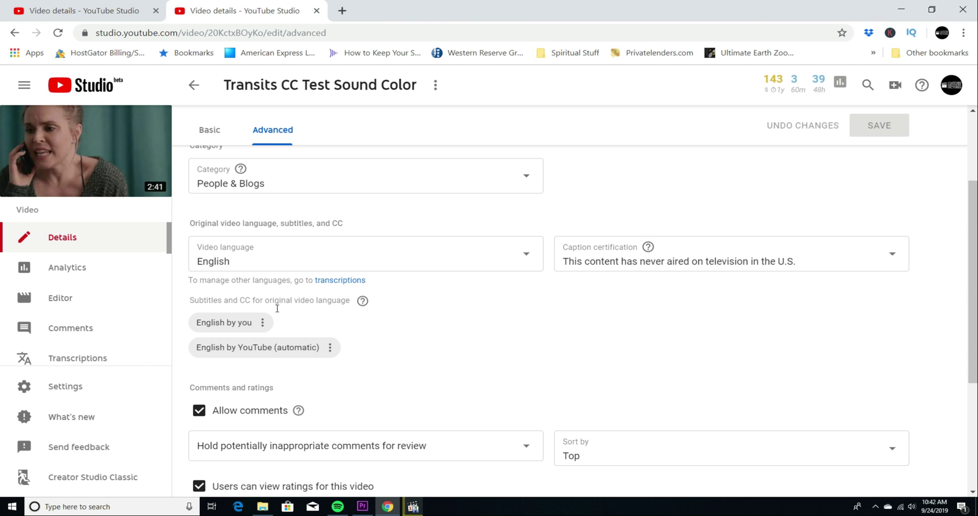
pyautogui.moveTo(223, 322)
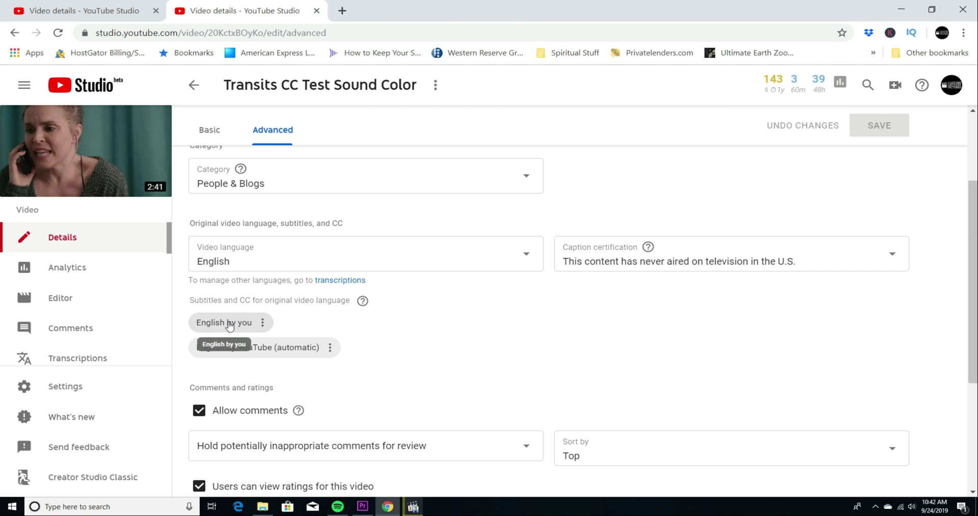
pyautogui.moveTo(319, 324)
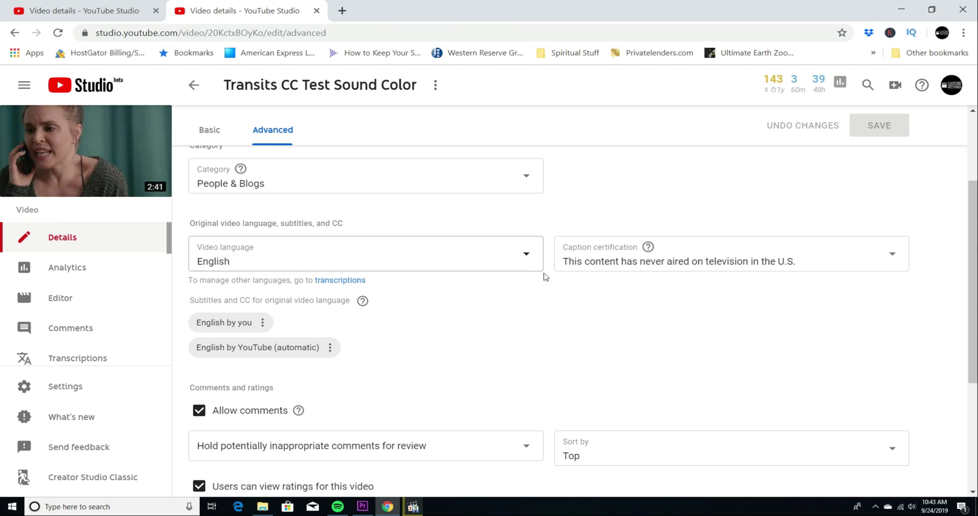
pyautogui.moveTo(525, 259)
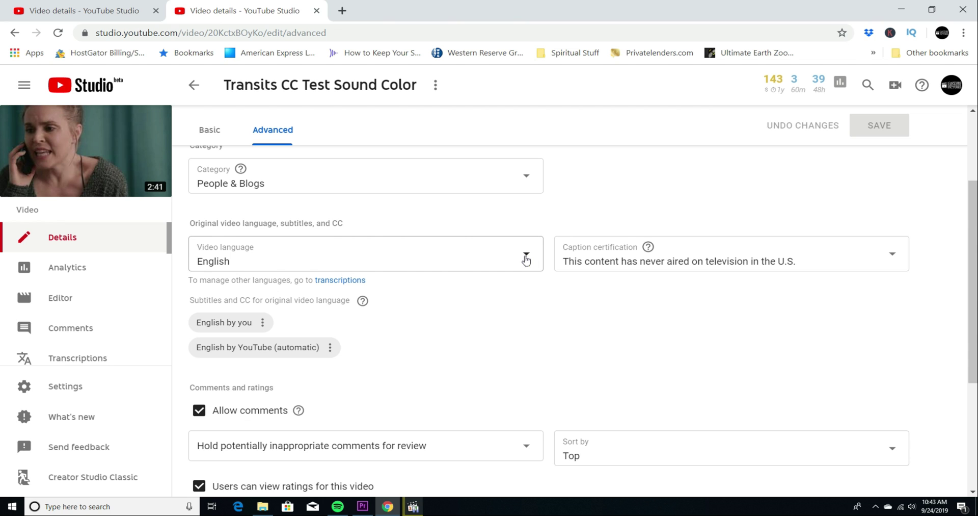
pyautogui.moveTo(906, 351)
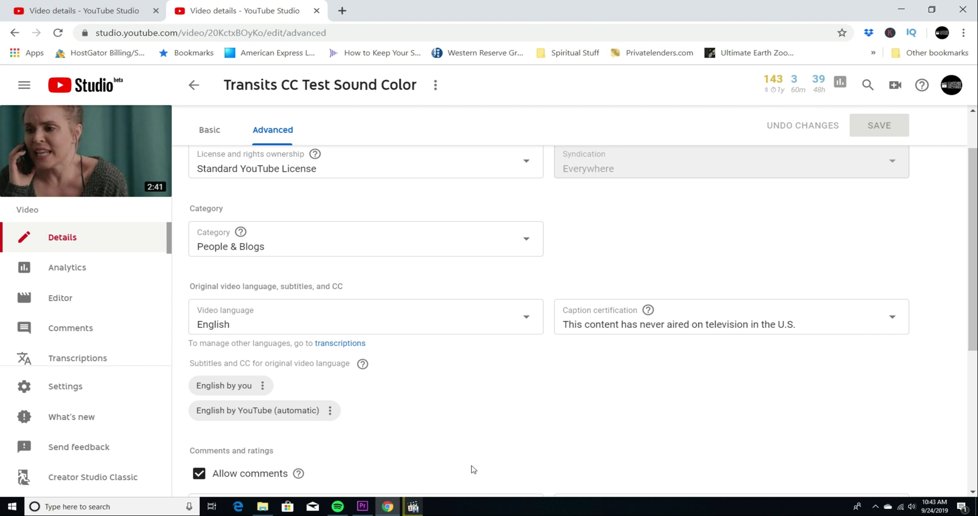
# Return to Premiere Pro and set the playhead to 00:04:14:00 on the CEA-708 caption sequence
pyautogui.click(362, 507)
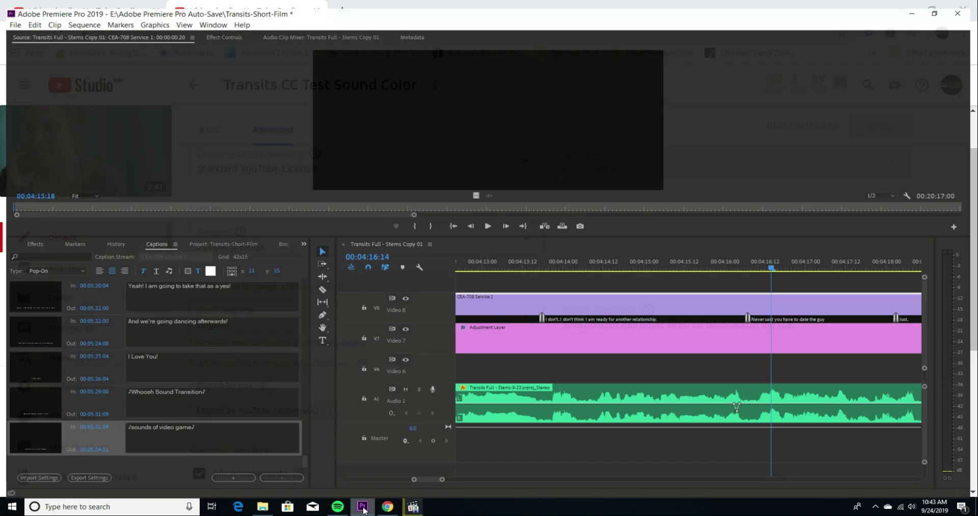
pyautogui.click(362, 505)
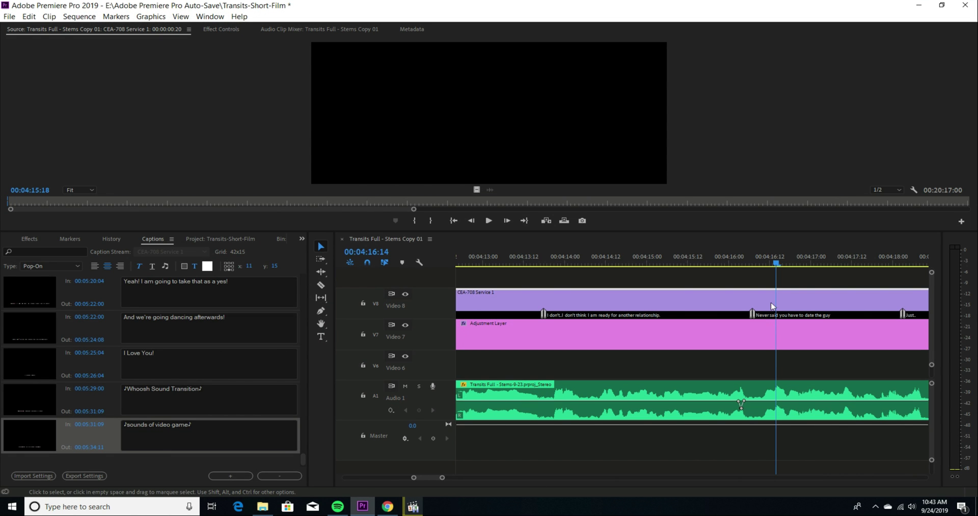
pyautogui.click(584, 262)
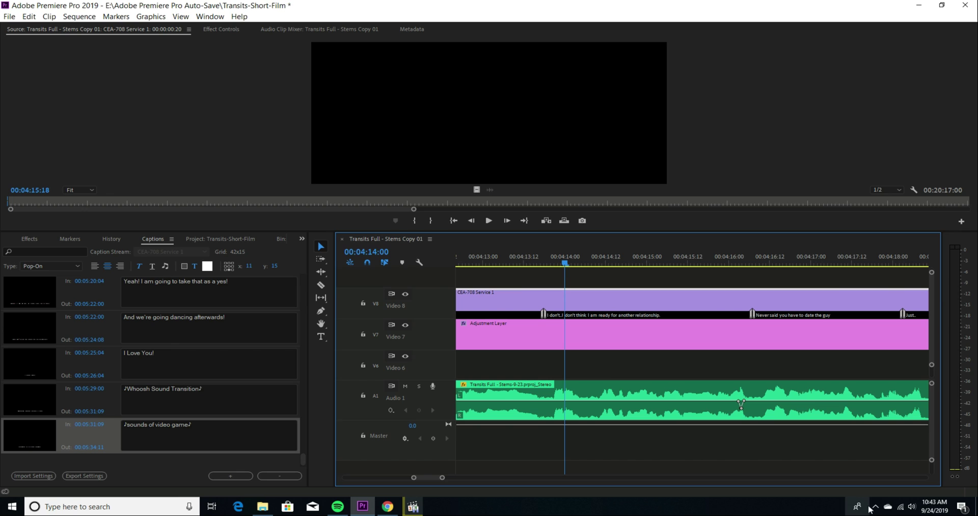
pyautogui.click(858, 506)
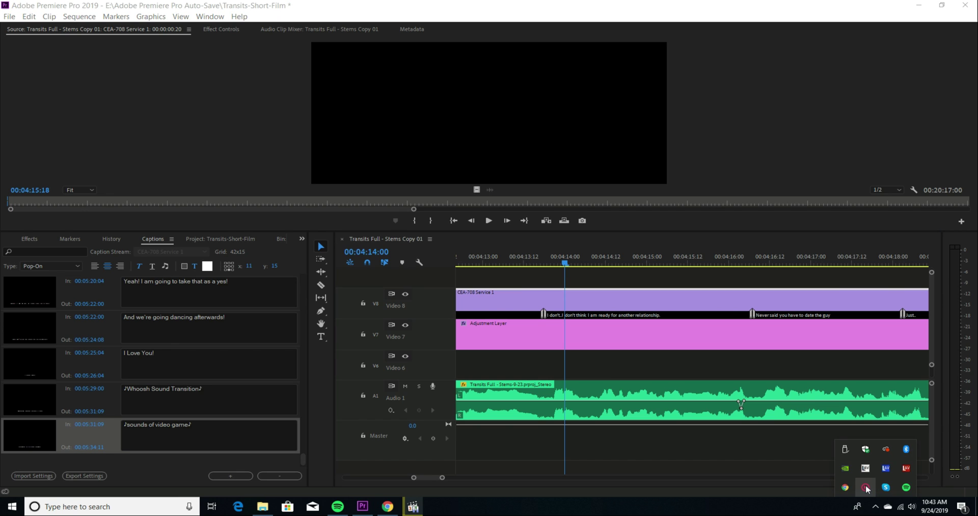